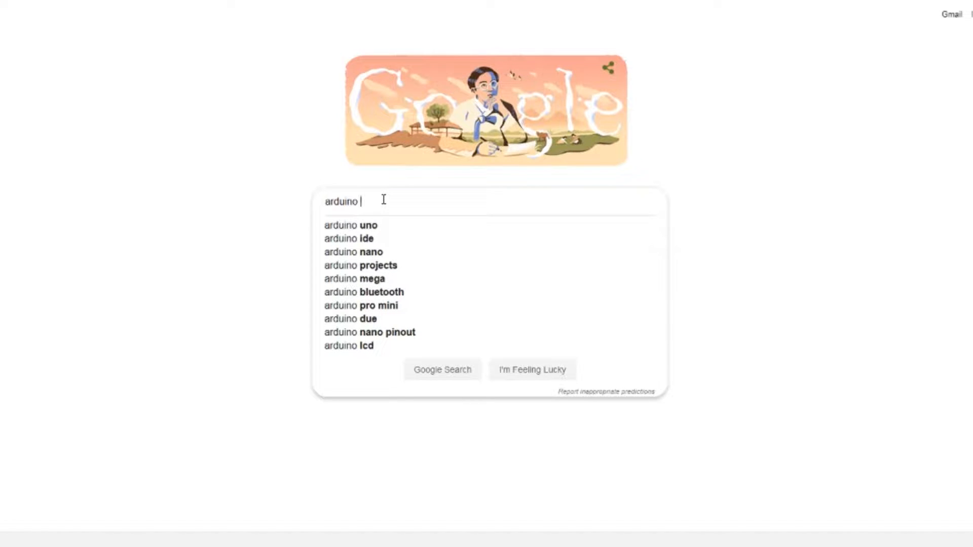
Step: Search Google for 'arduino hel' suggestion and read the Stack Exchange thread on an undetected Uno R3
text(hel)
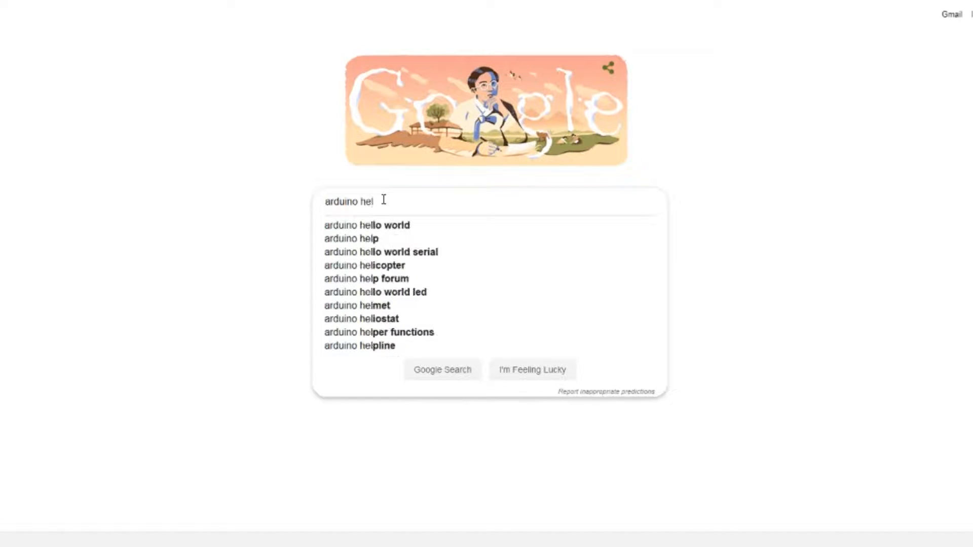
click(360, 238)
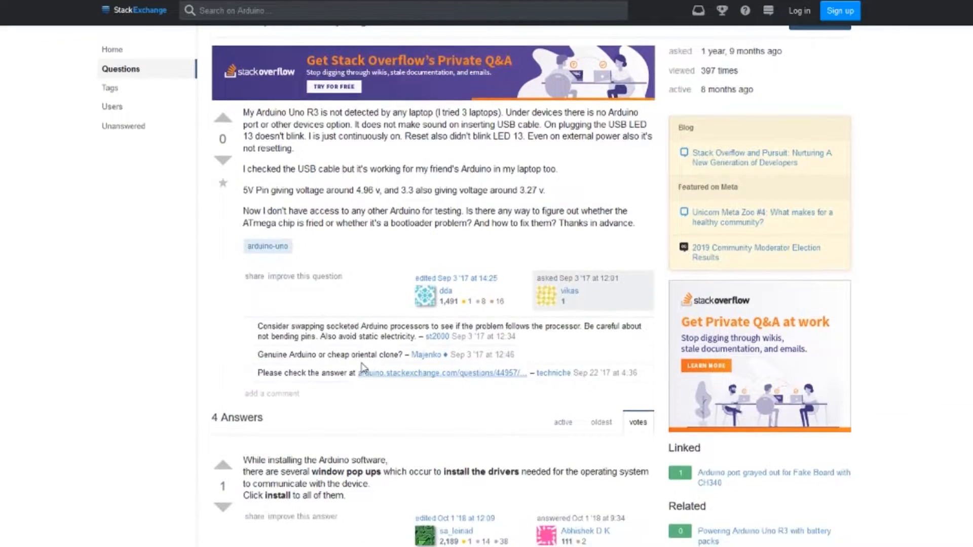
scroll(down, 3)
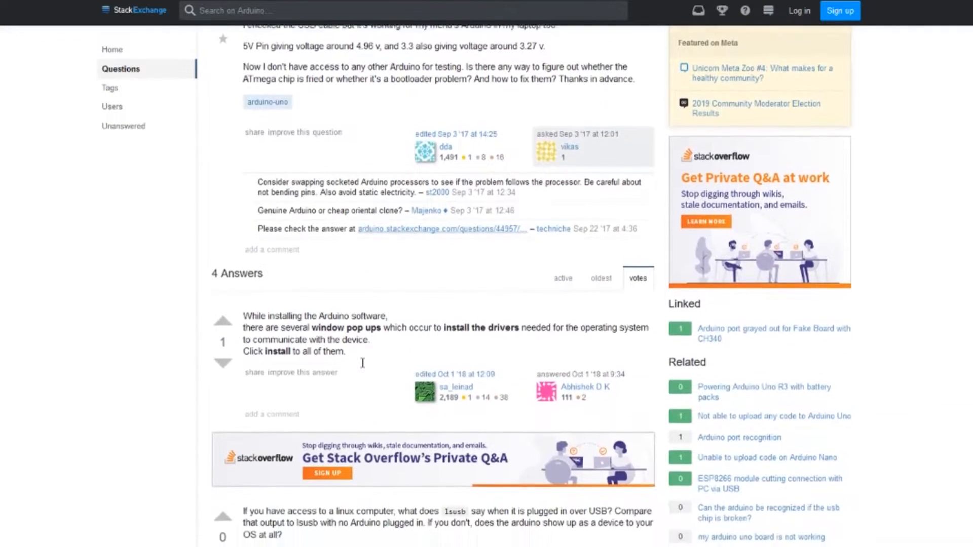
scroll(down, 3)
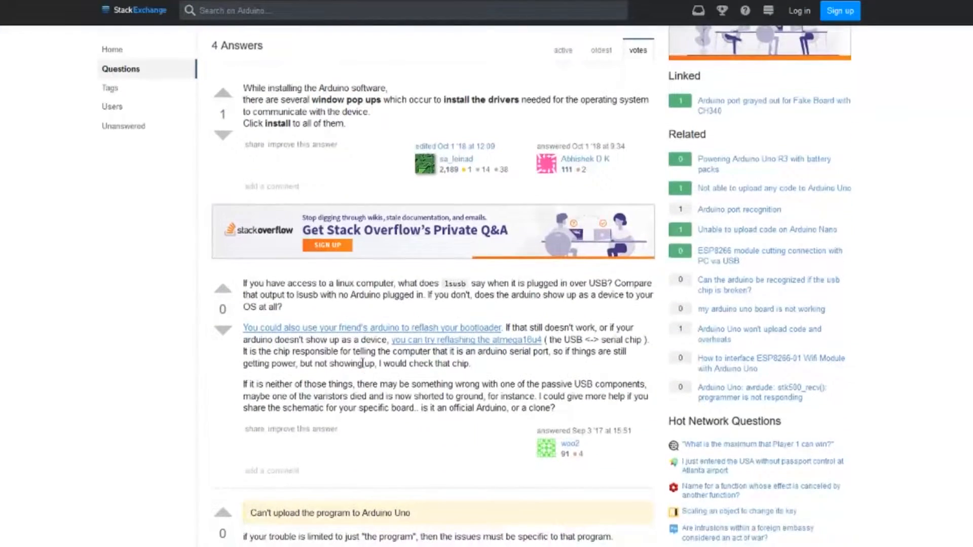
scroll(down, 3)
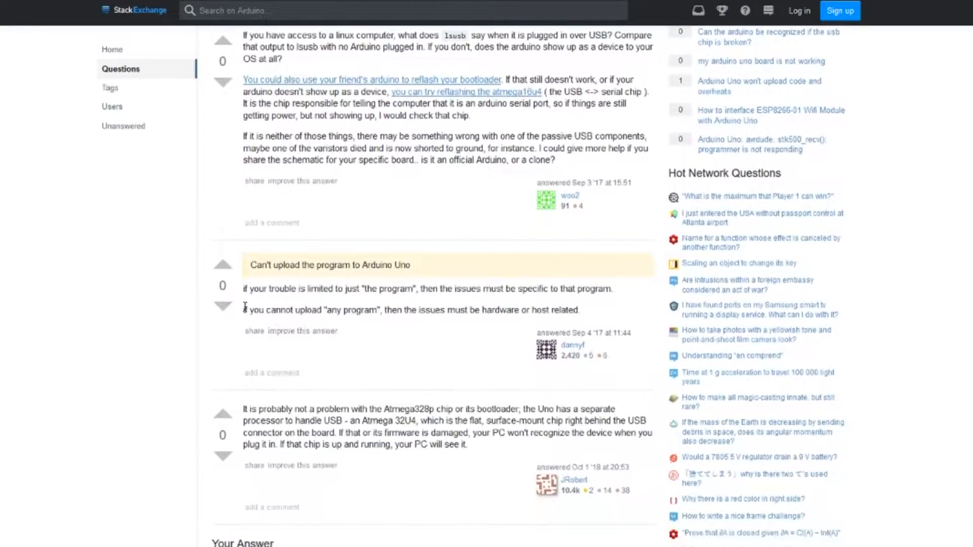
drag(250, 260, 501, 310)
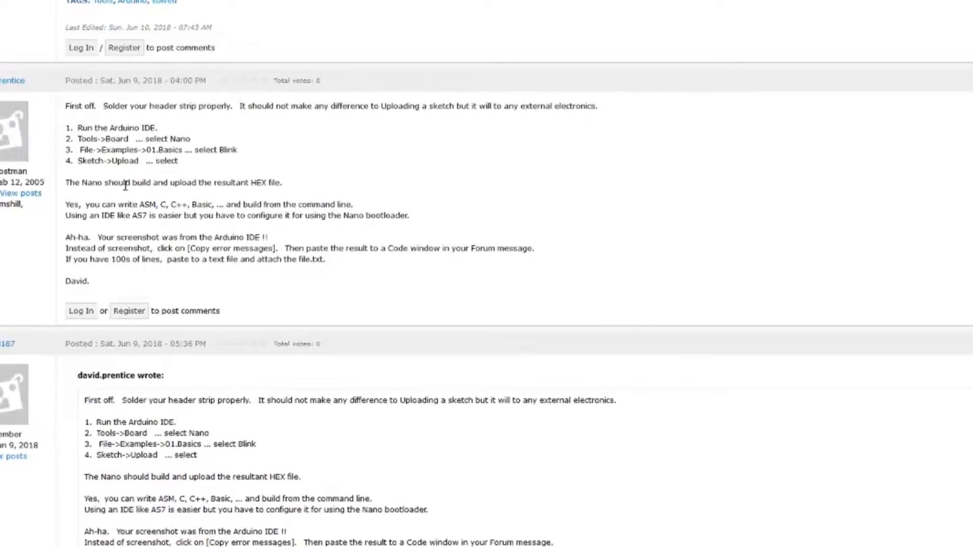
mouse_move(571, 275)
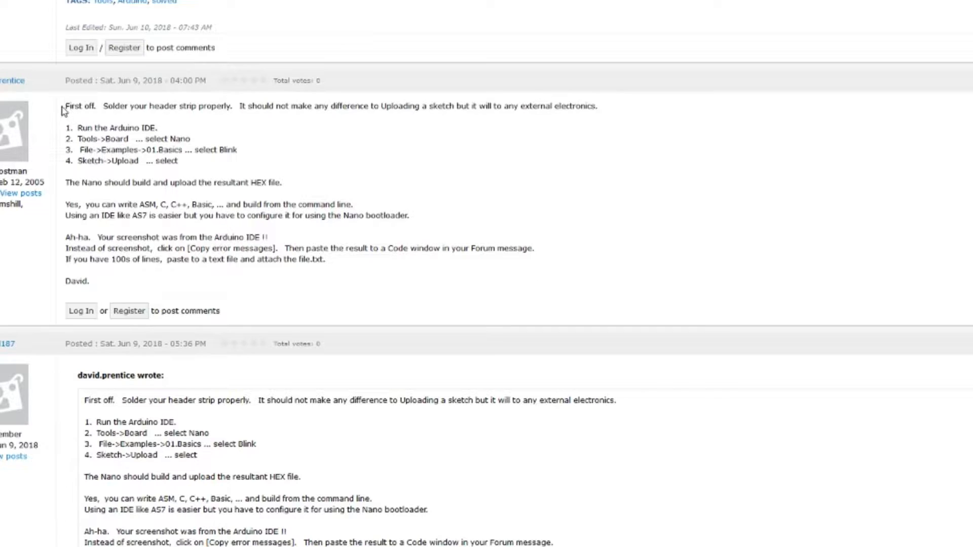
Step: Highlight the header-soldering advice and default ATmega328 sentence, then read down to the ATmega168 and baud-rate replies
drag(65, 106, 223, 105)
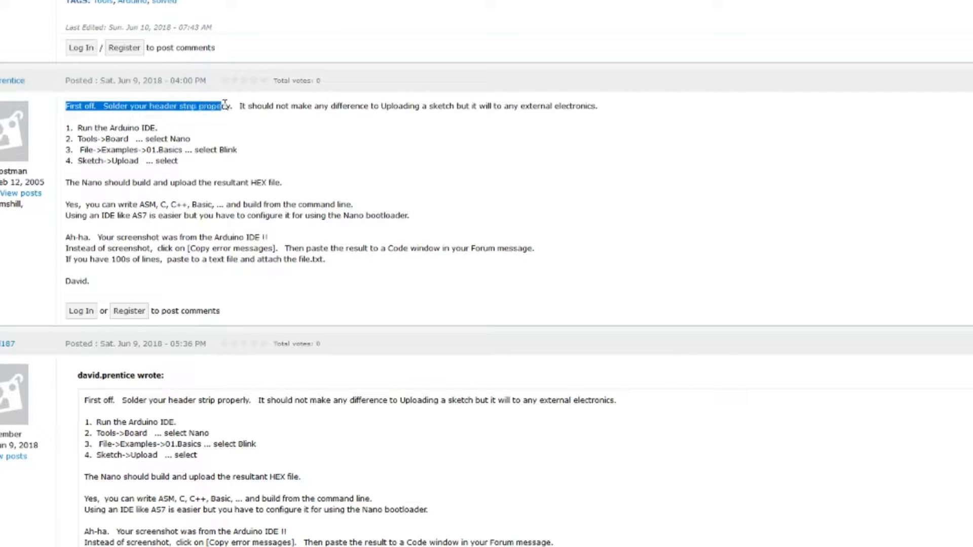
drag(233, 105, 593, 105)
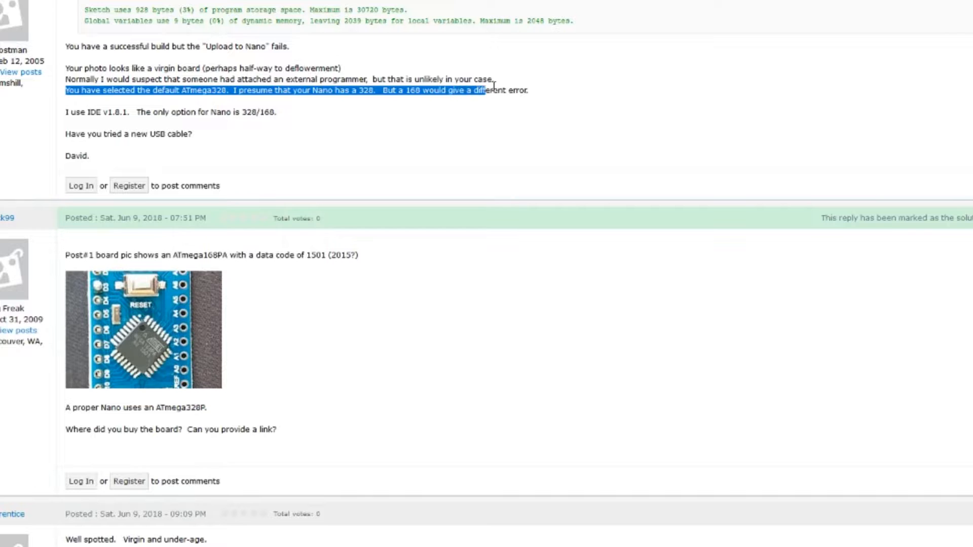
scroll(down, 3)
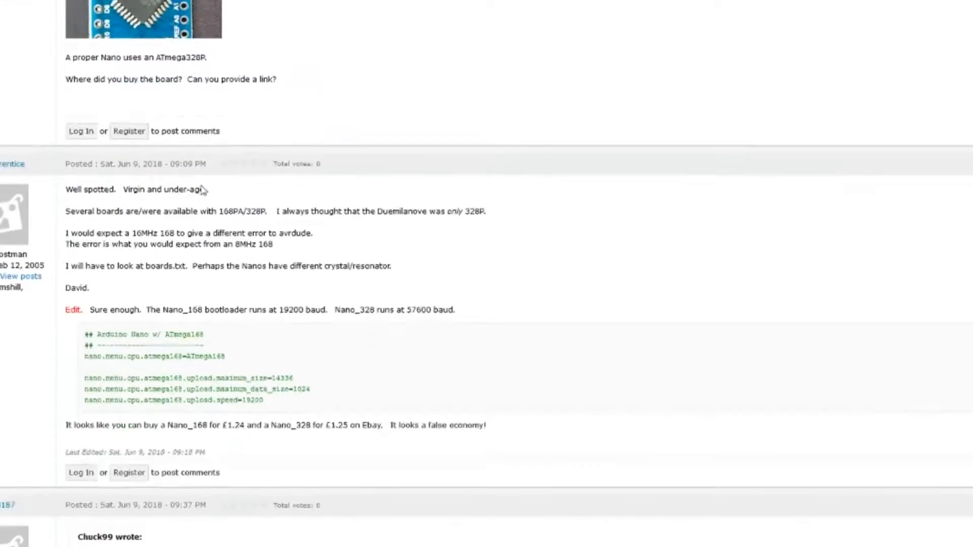
scroll(down, 3)
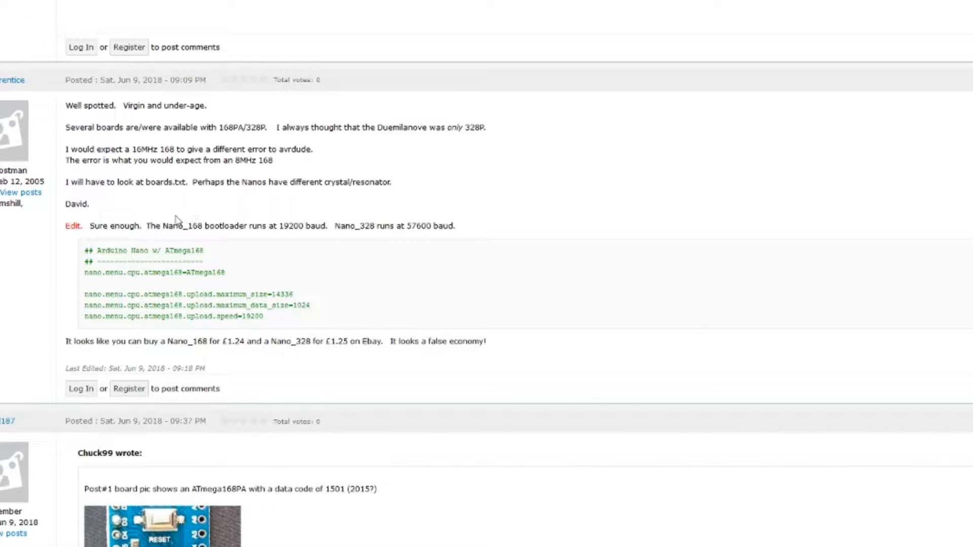
scroll(down, 3)
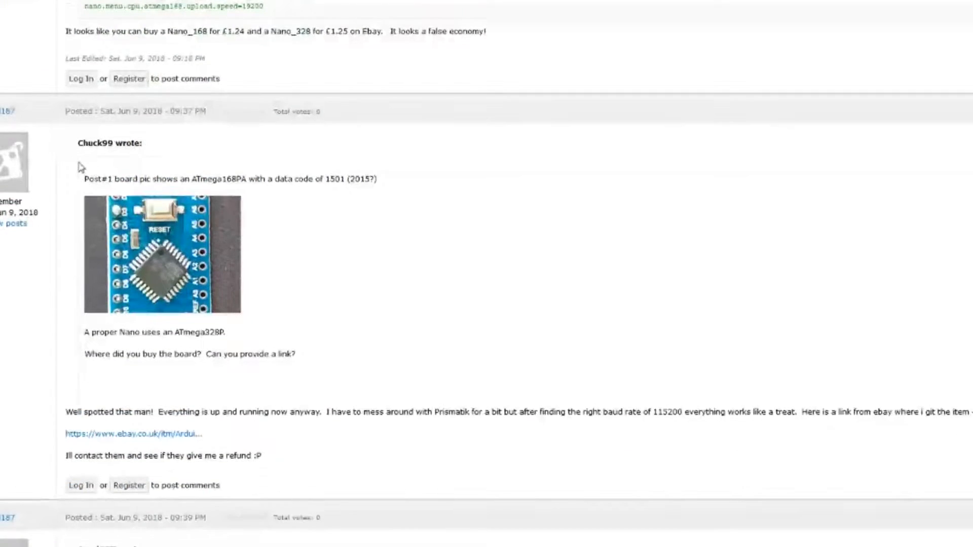
scroll(down, 3)
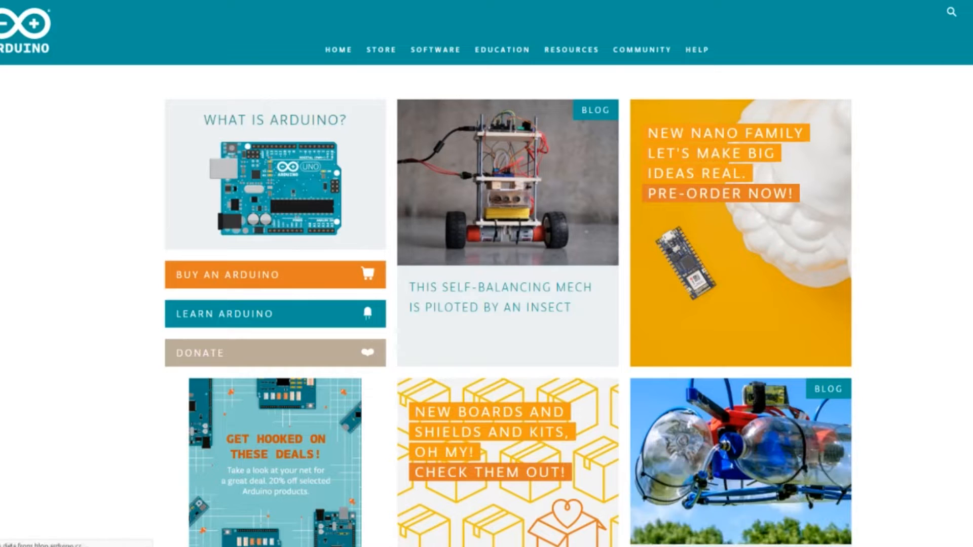
Step: Scroll the Arduino examples list and go to the AnalogReadSerial potentiometer example
scroll(down, 3)
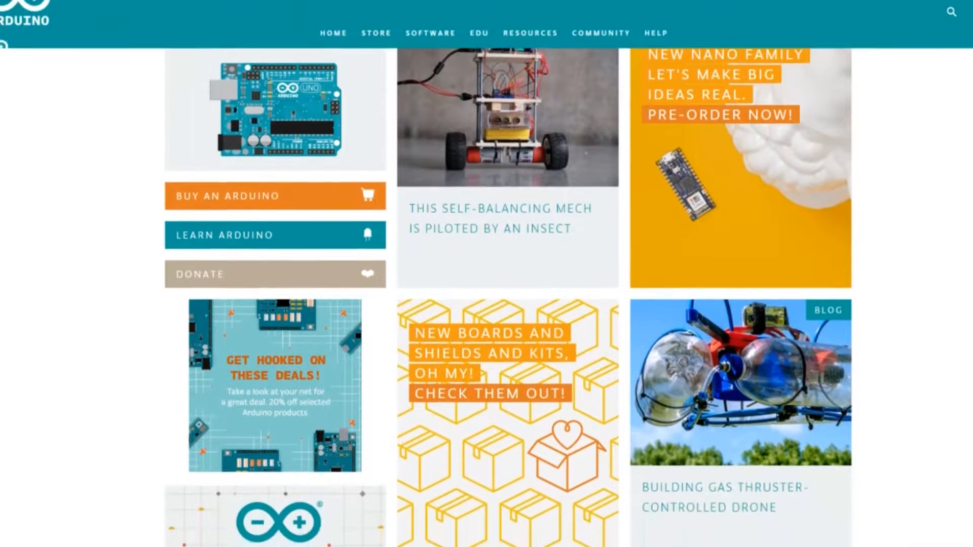
scroll(down, 3)
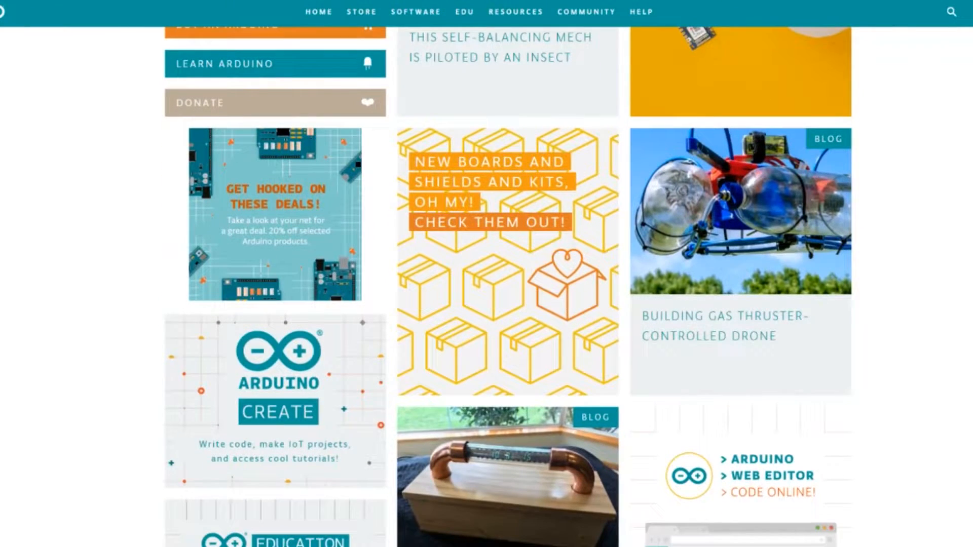
scroll(down, 3)
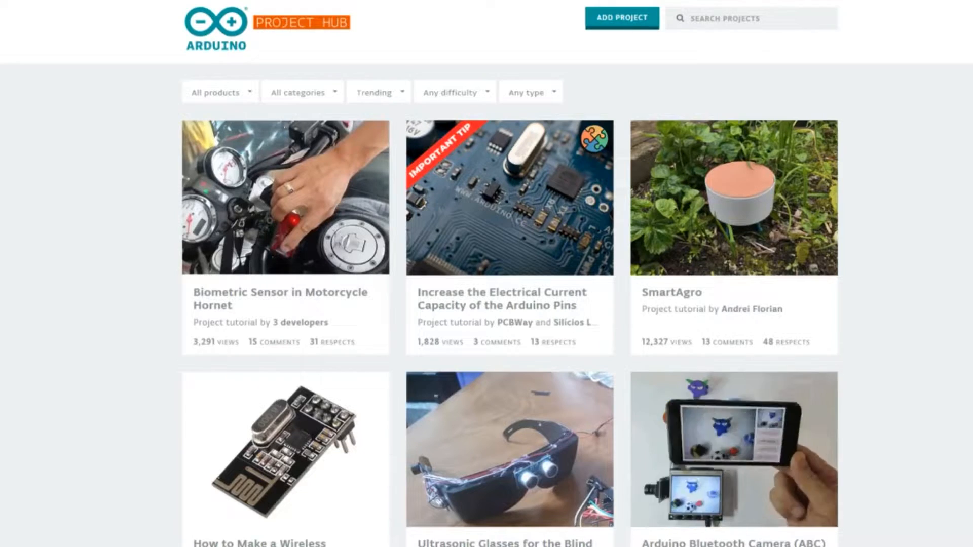
scroll(down, 3)
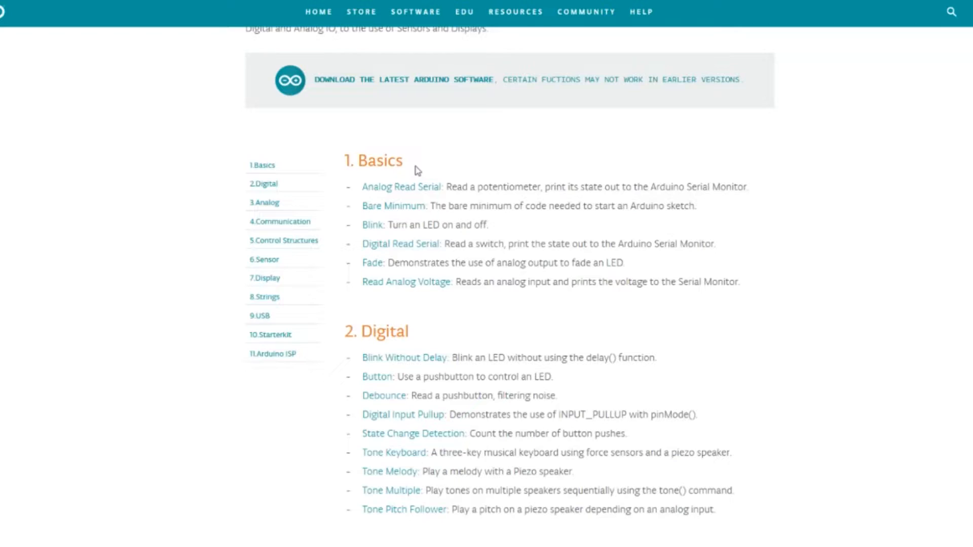
click(403, 187)
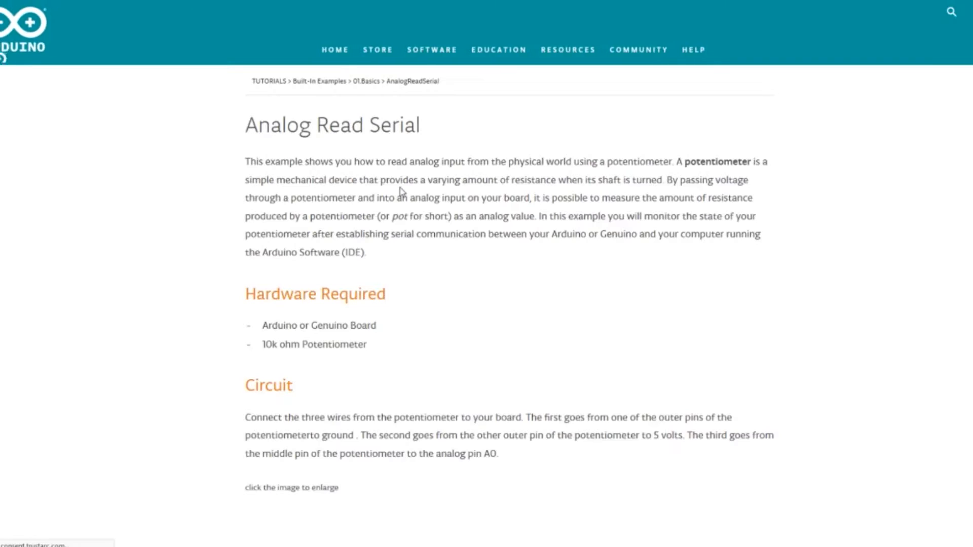
Step: Read the example's code and hardware sections and highlight the Circuit heading with its wiring paragraph
scroll(down, 3)
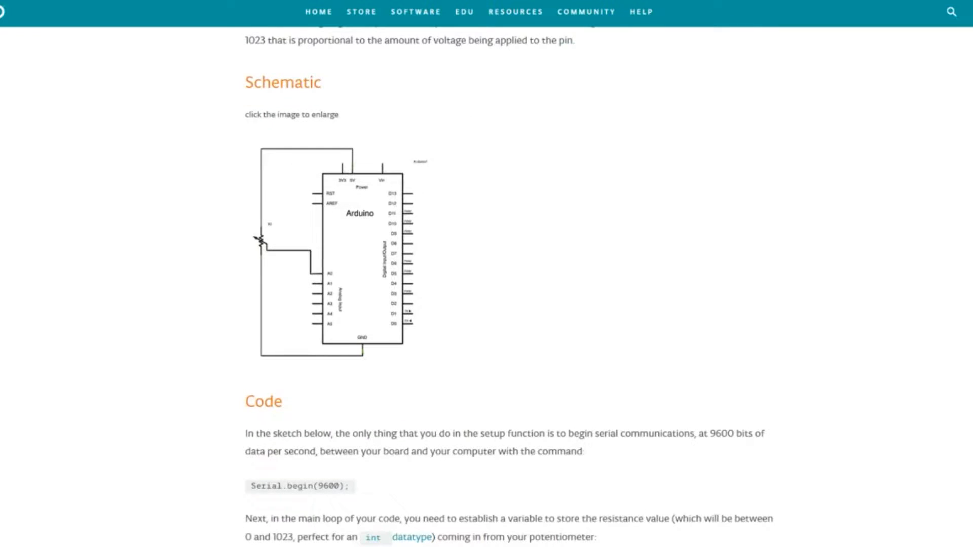
scroll(down, 3)
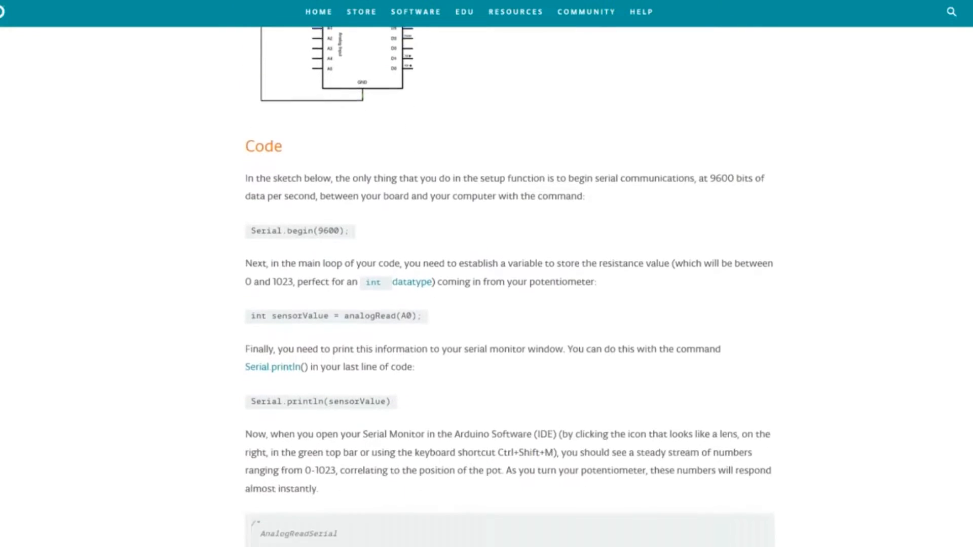
scroll(down, 3)
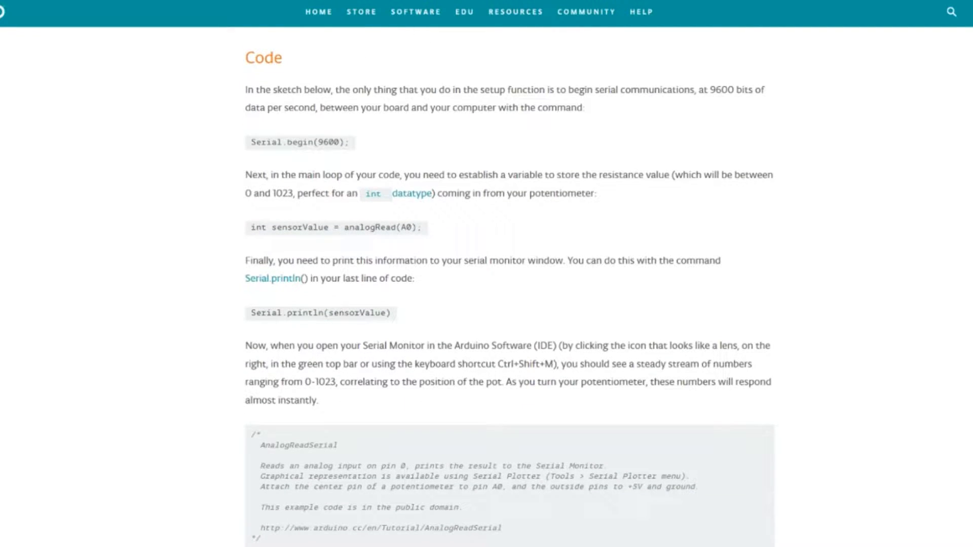
mouse_move(329, 129)
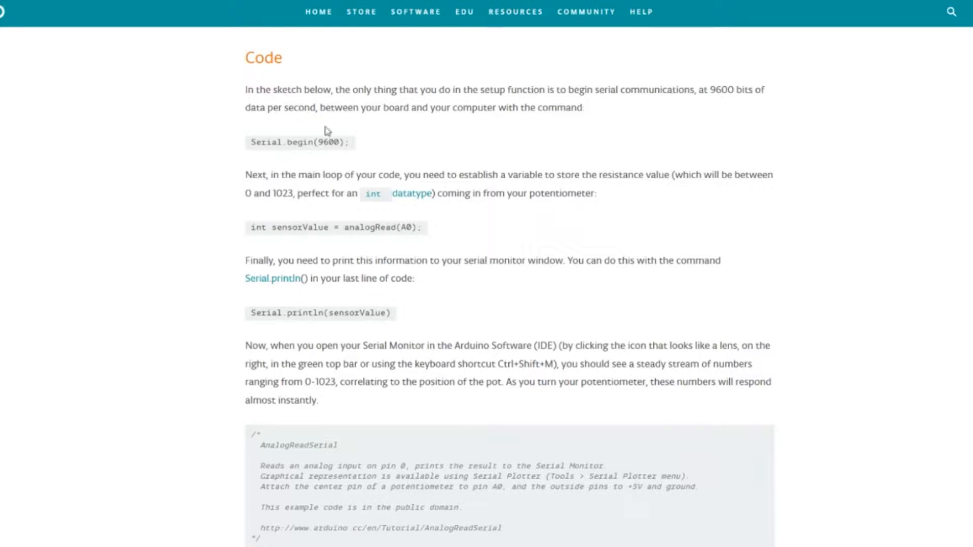
scroll(down, 3)
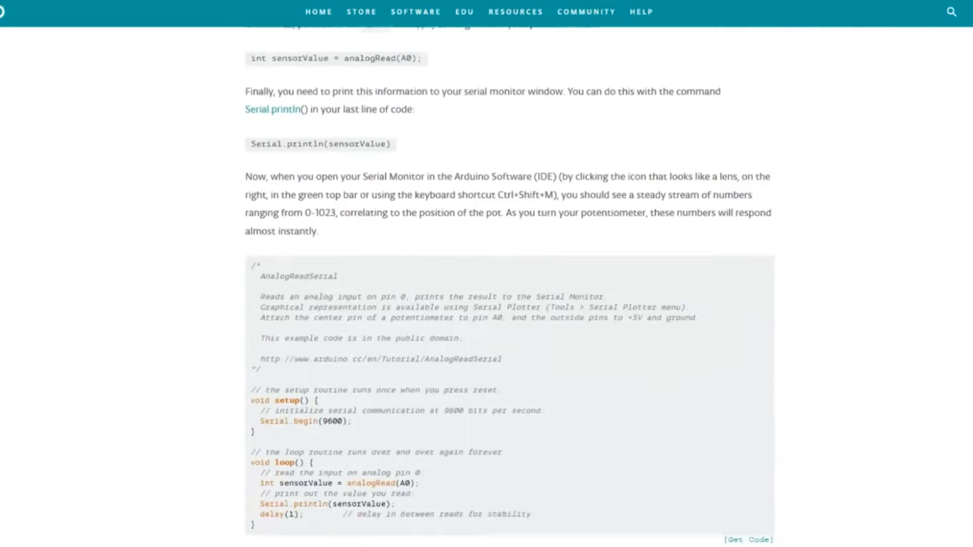
scroll(down, 3)
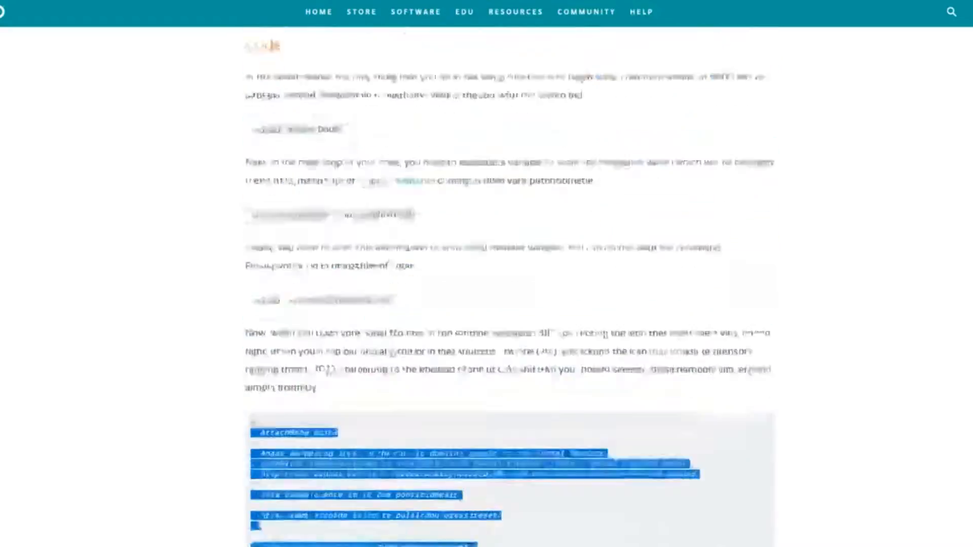
scroll(down, 3)
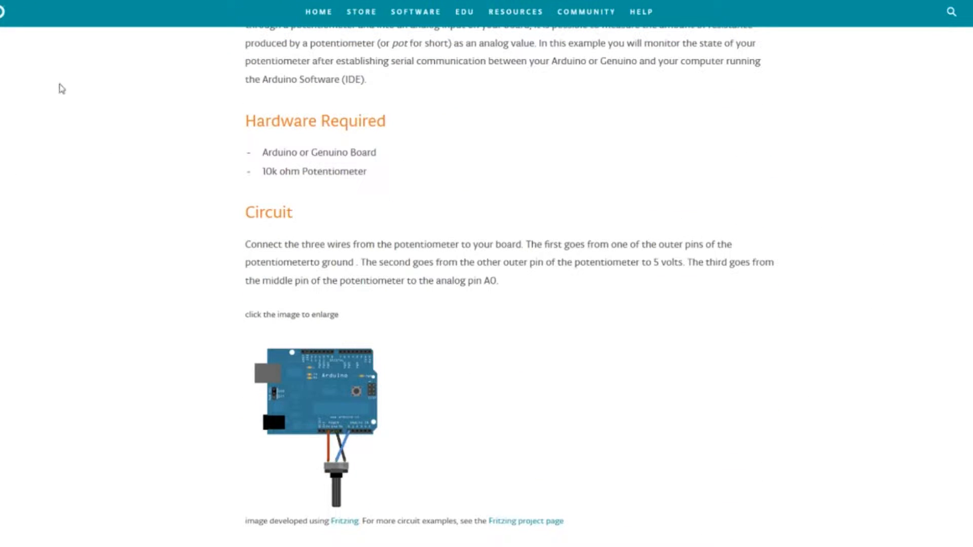
mouse_move(874, 108)
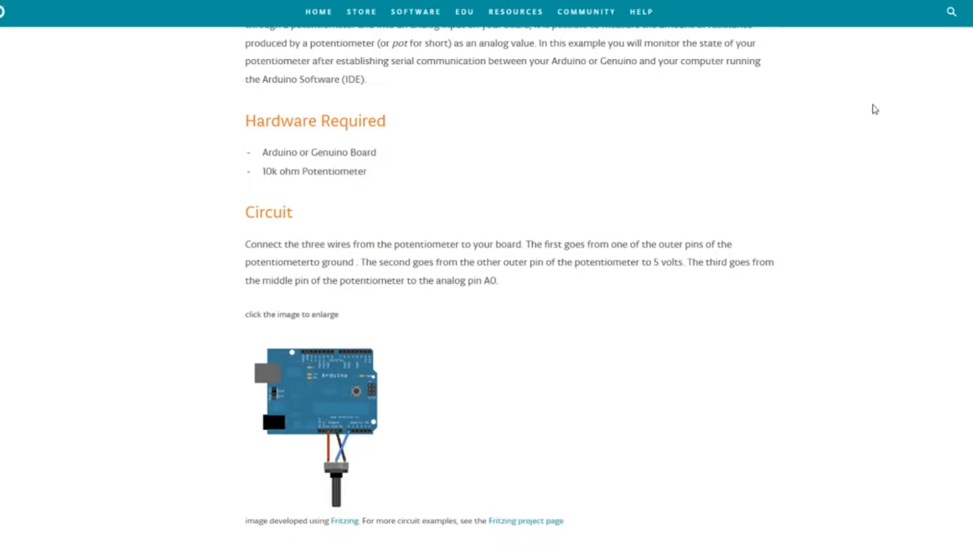
drag(244, 204, 338, 319)
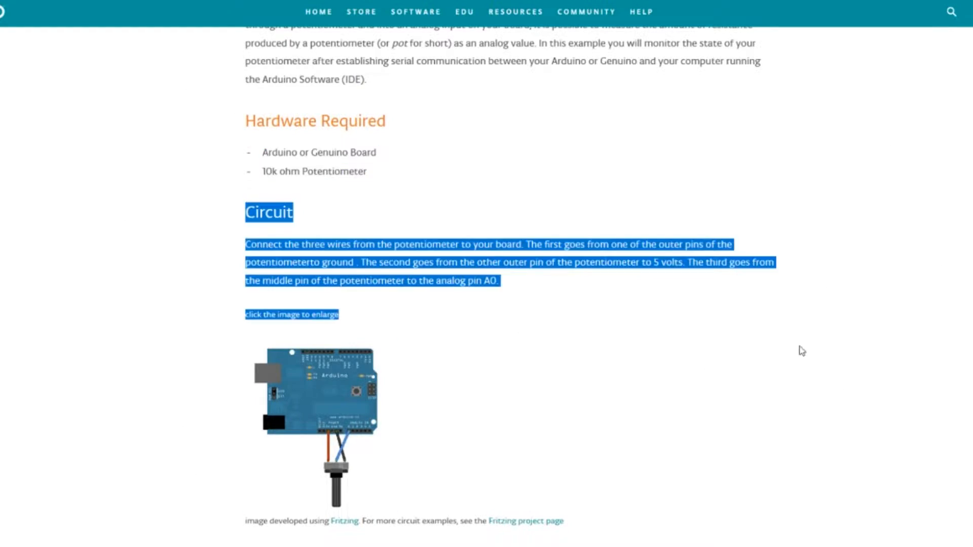
scroll(down, 3)
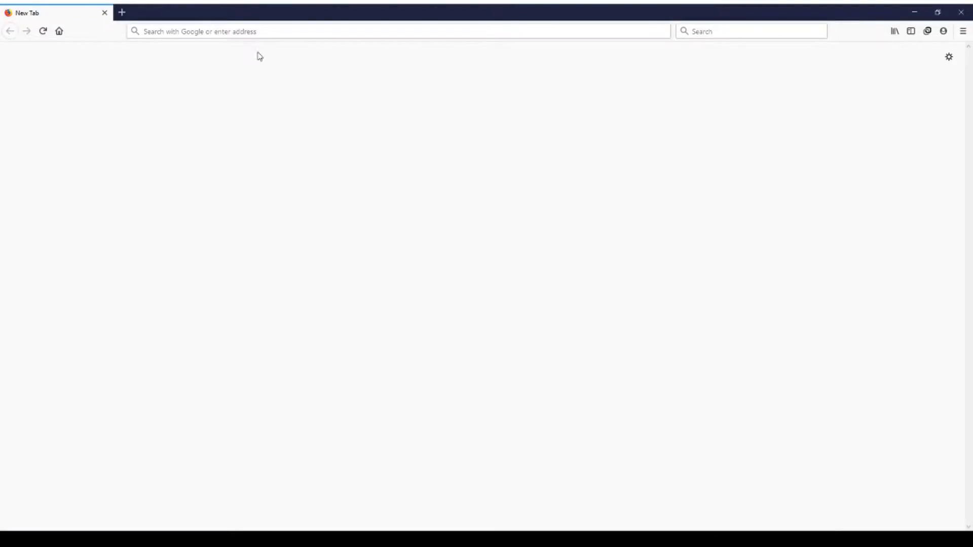
Step: Search the web for 'program avr in c amazon' and go to the AVR Programming Kindle result
text(program avr)
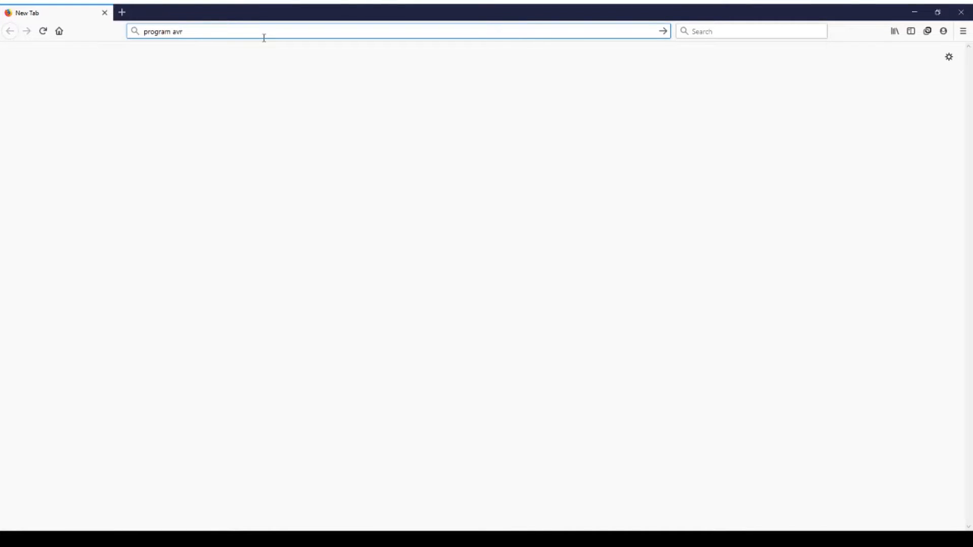
text(in c amazon)
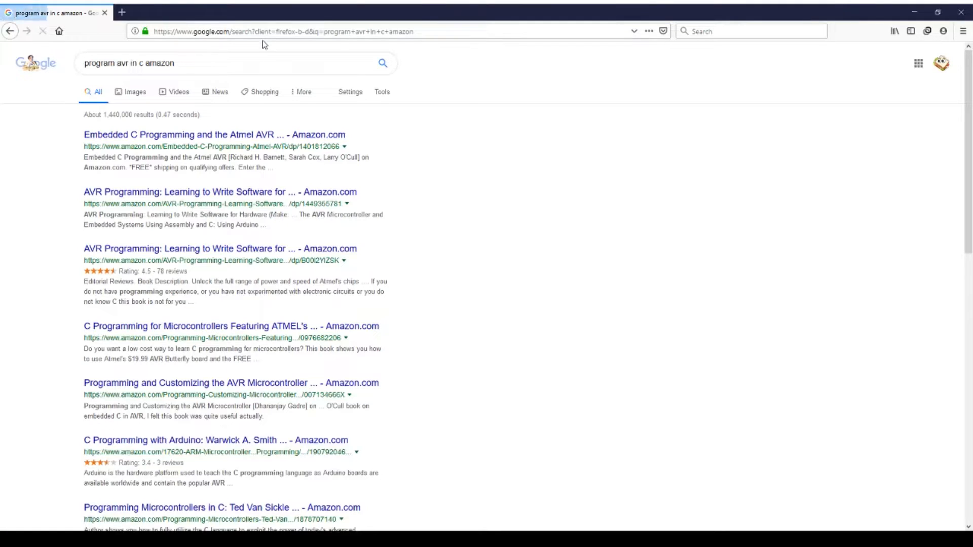
scroll(down, 3)
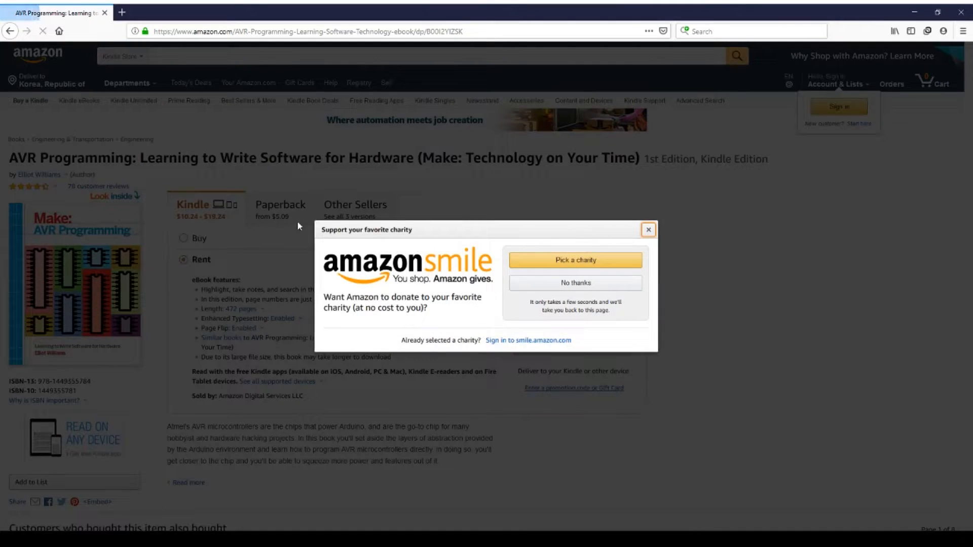
Step: Dismiss the AmazonSmile popup and read the AVR Programming Look Inside preface
click(649, 230)
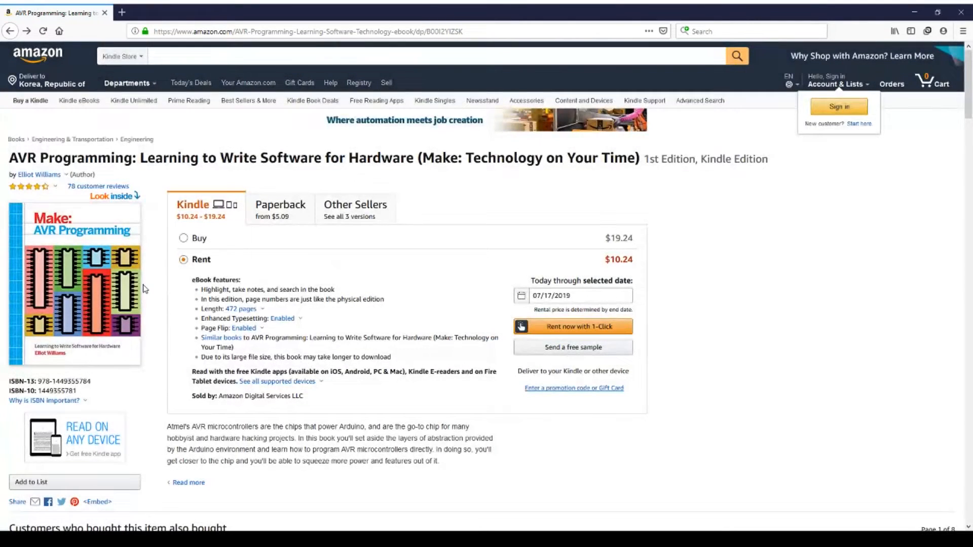
mouse_move(842, 150)
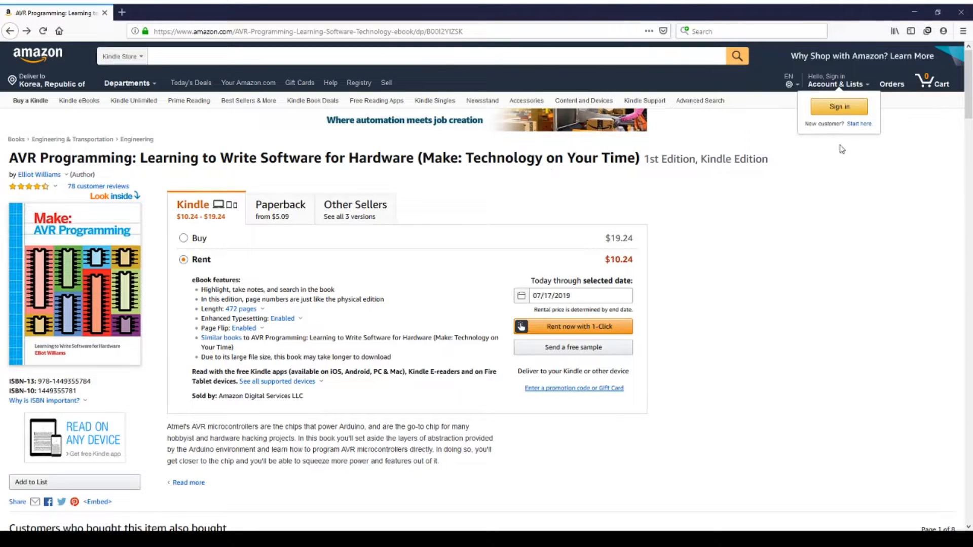
scroll(down, 3)
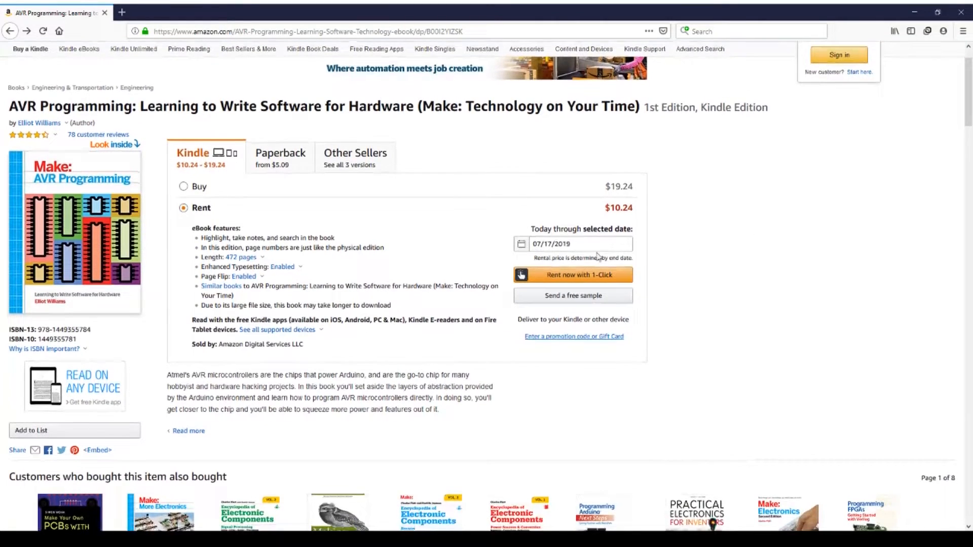
click(113, 144)
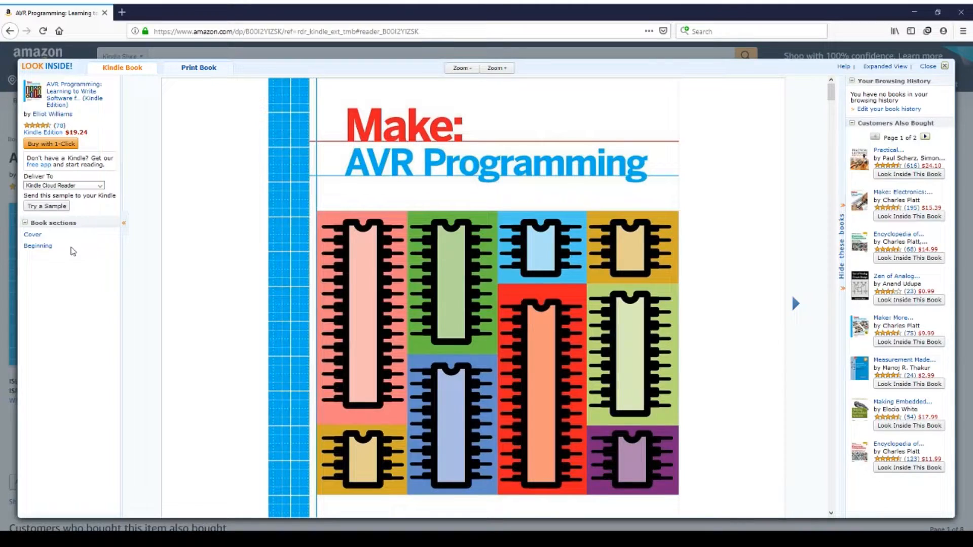
scroll(down, 3)
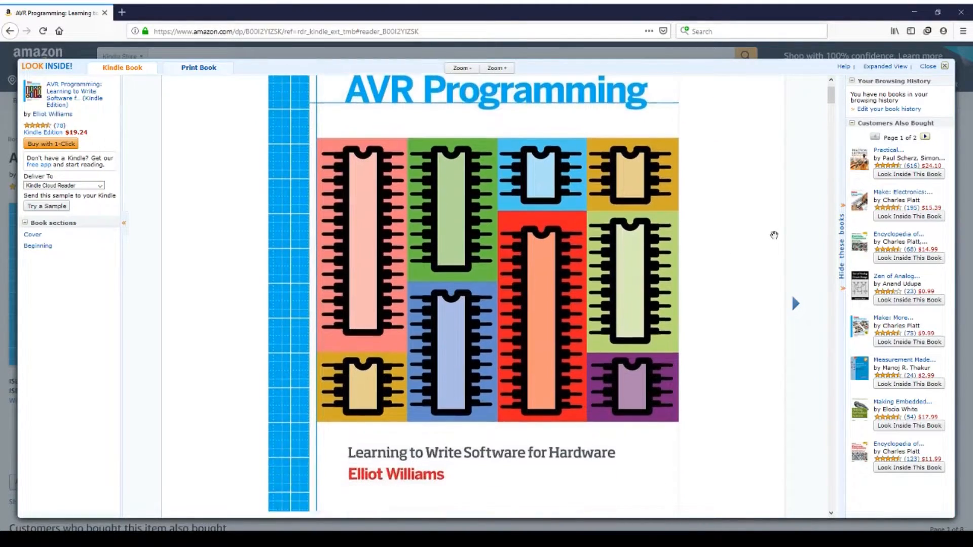
scroll(down, 3)
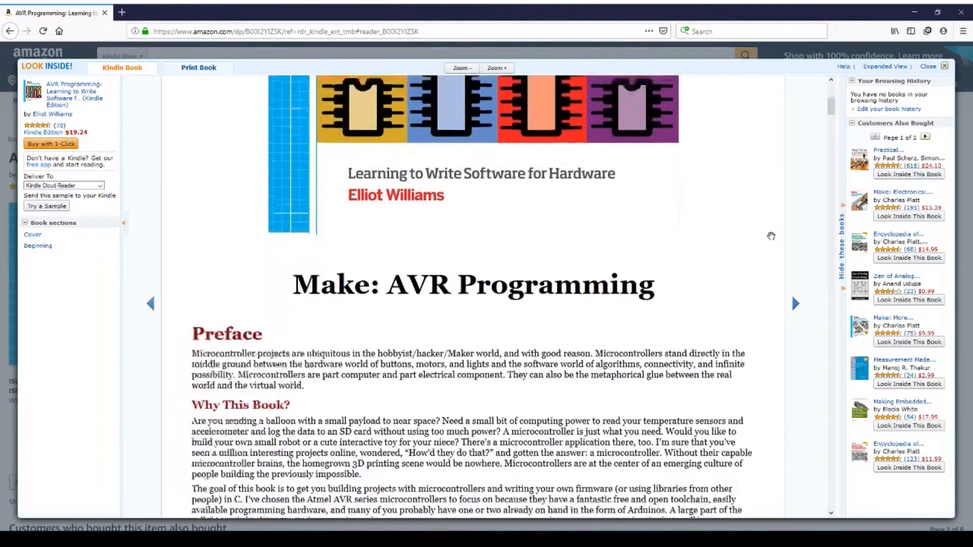
scroll(down, 3)
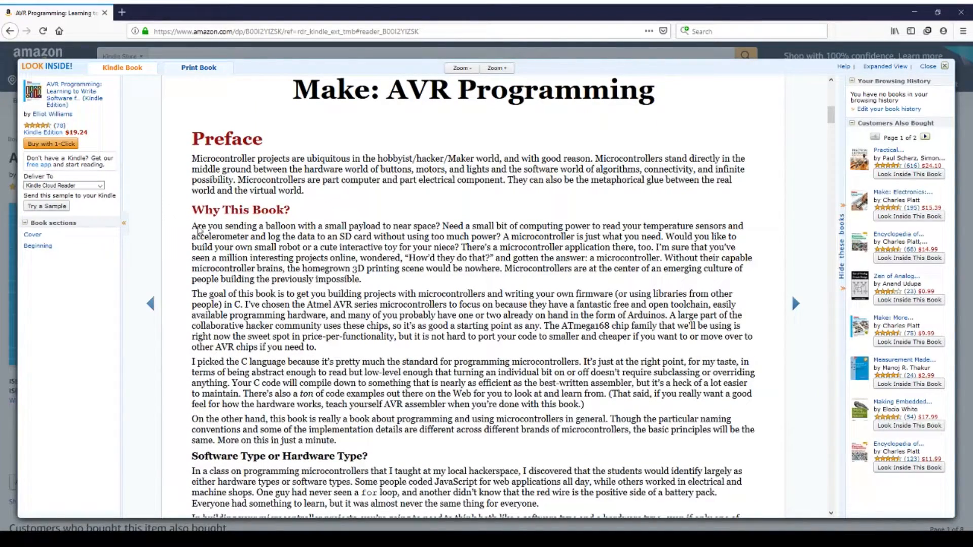
mouse_move(341, 237)
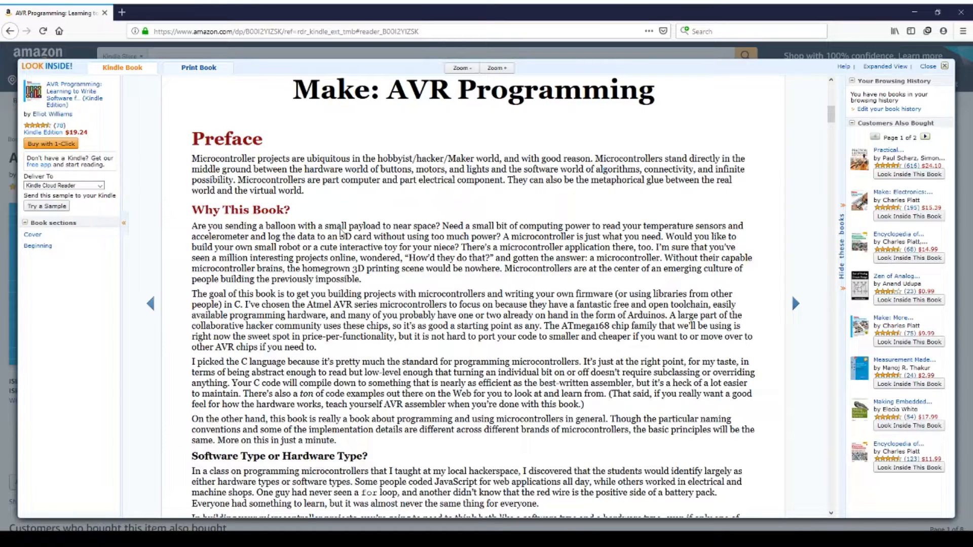
mouse_move(848, 288)
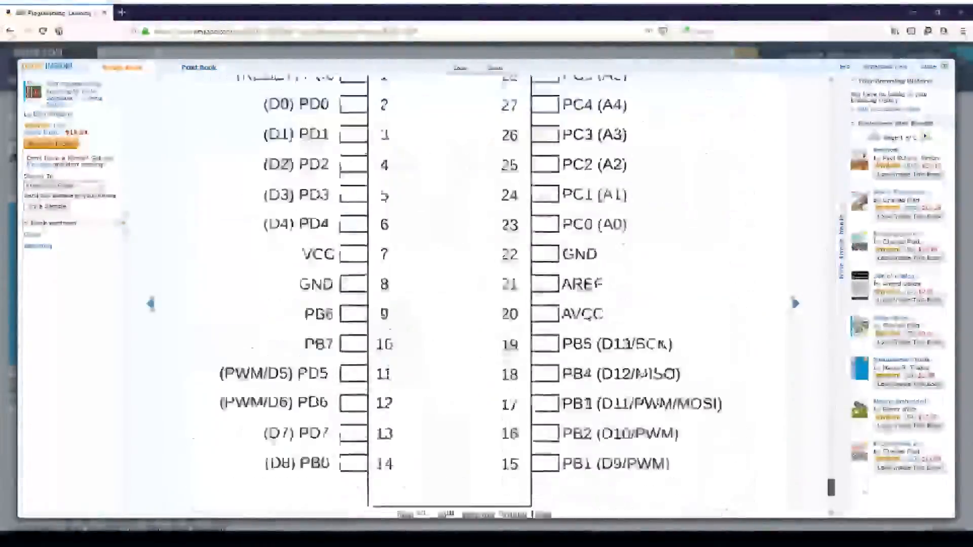
Step: Return to the preview's cover and skip ahead to Figure 1-1, the ATmega168 pin diagram
click(148, 303)
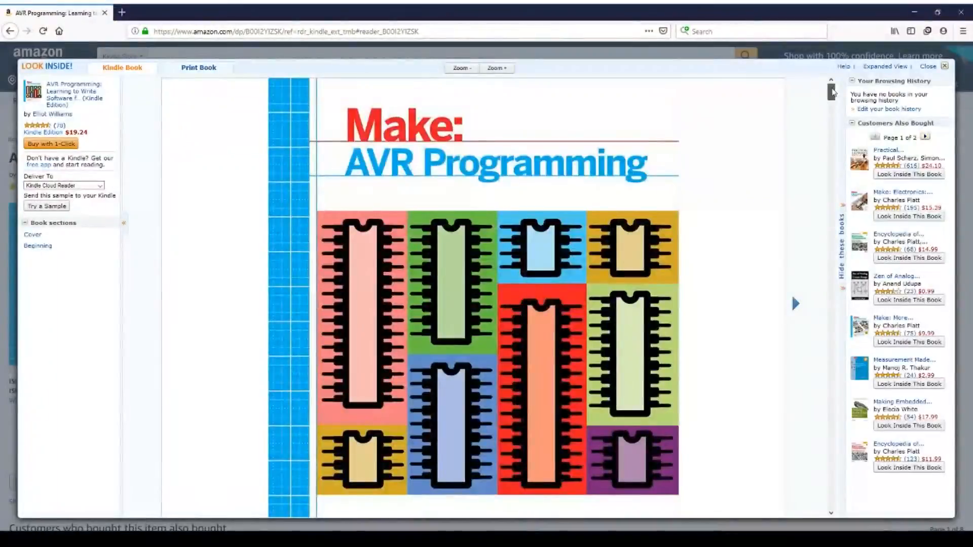
scroll(down, 3)
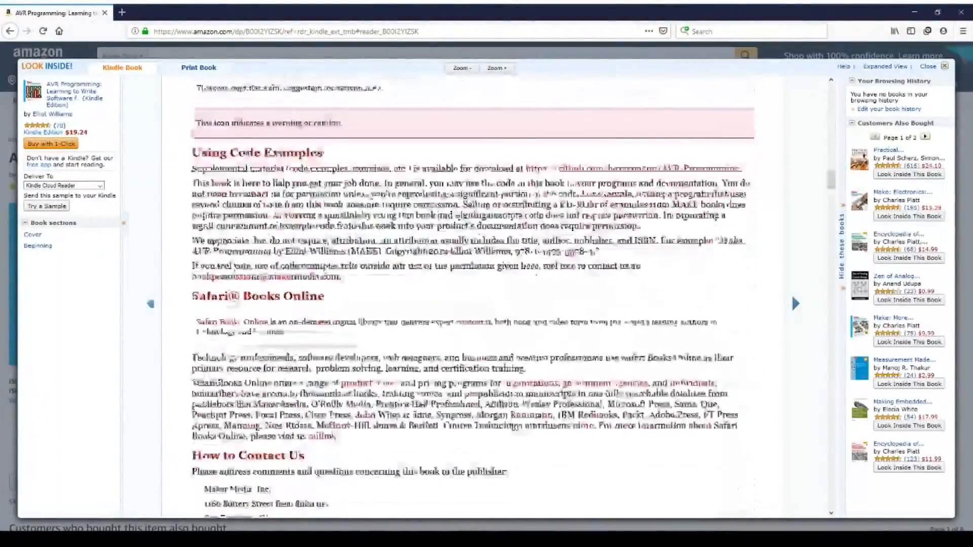
click(796, 304)
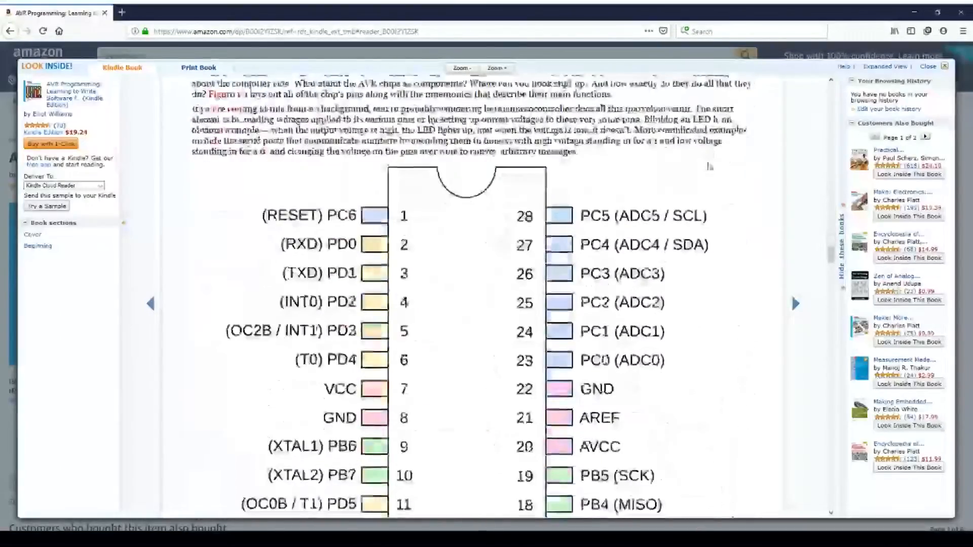
scroll(down, 3)
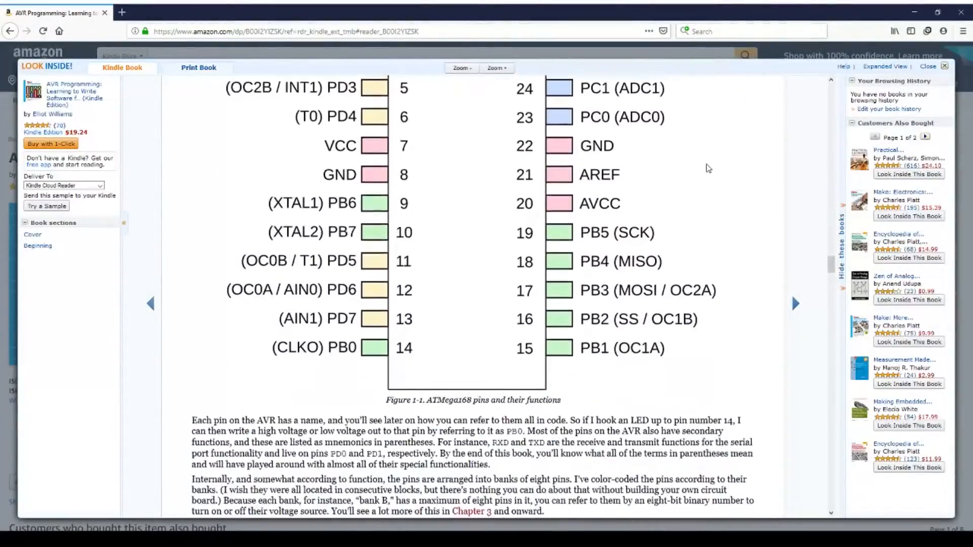
scroll(down, 3)
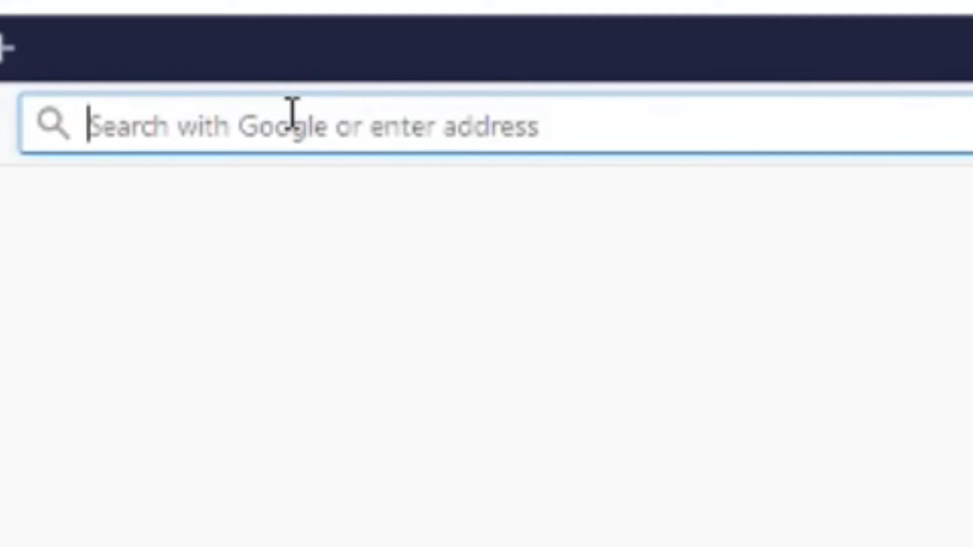
Step: Go to robotics4beginners. from the address bar and scroll the home page
text(robotics4)
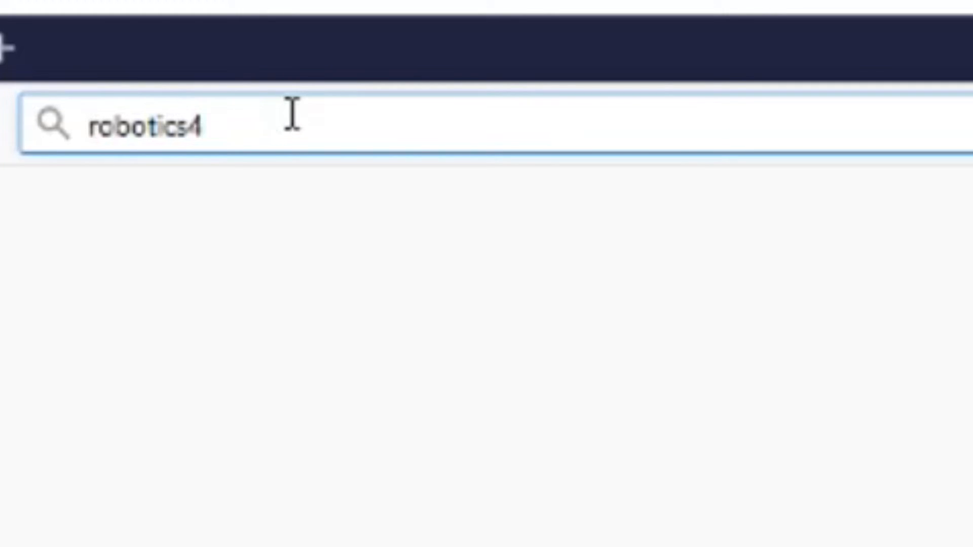
text(beginners.)
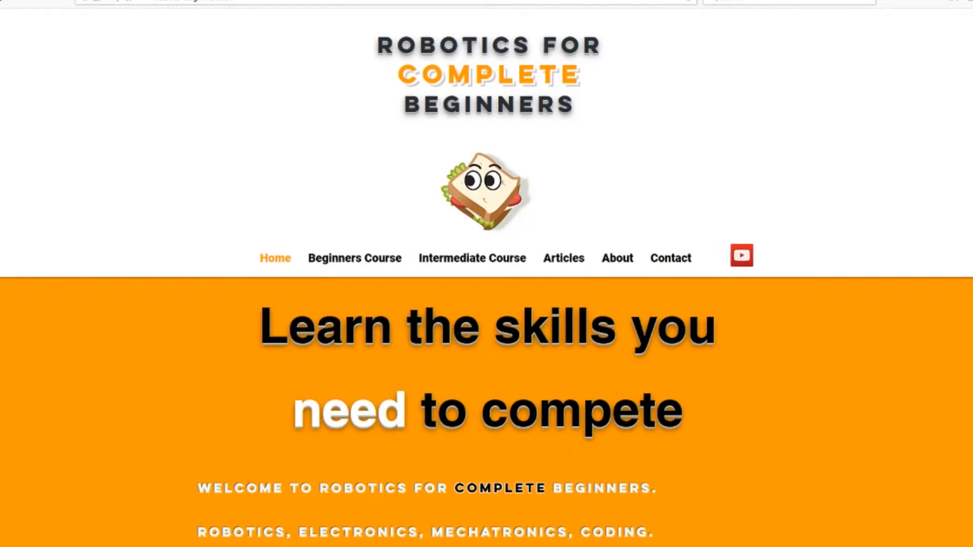
scroll(down, 3)
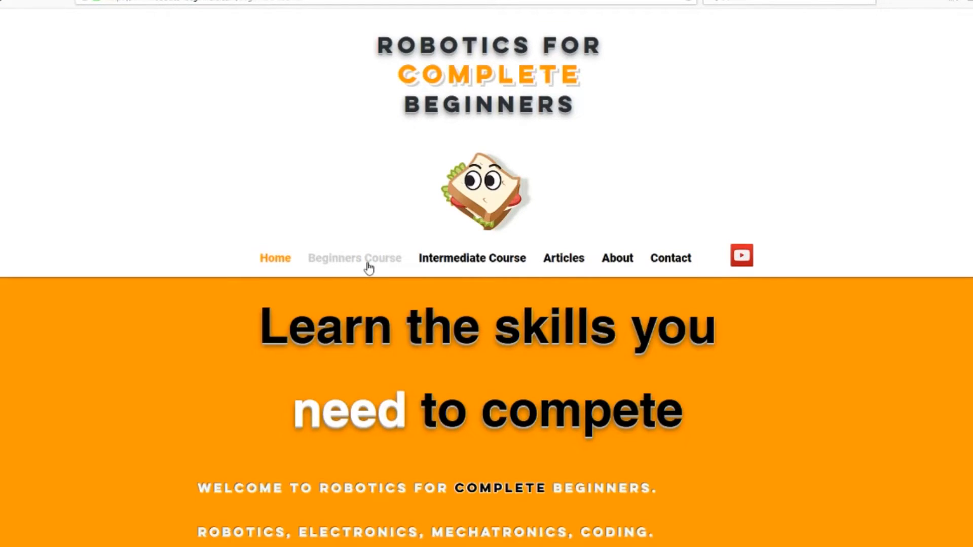
Step: Go to the Beginners Course lesson list and scroll its grid to lesson 10 Microcontrollers
click(355, 259)
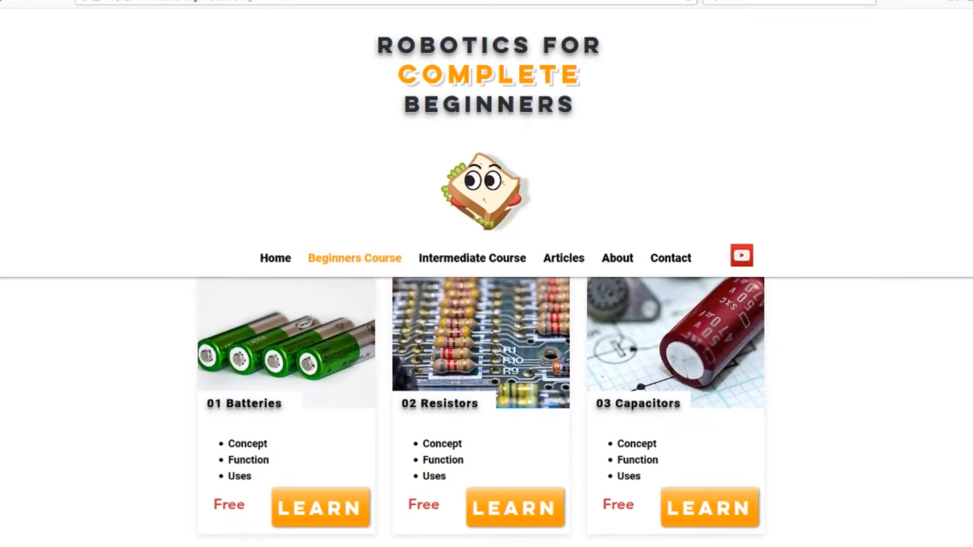
scroll(down, 3)
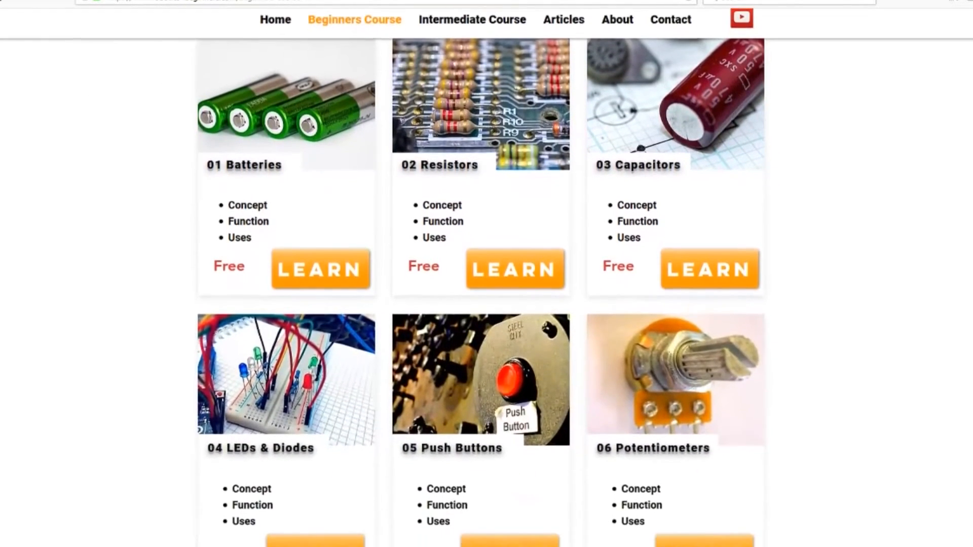
scroll(down, 3)
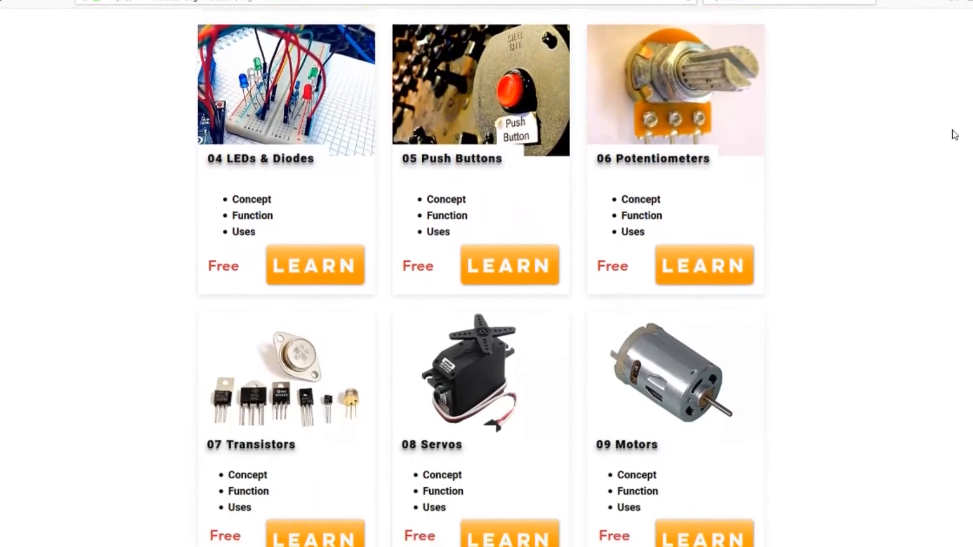
scroll(down, 3)
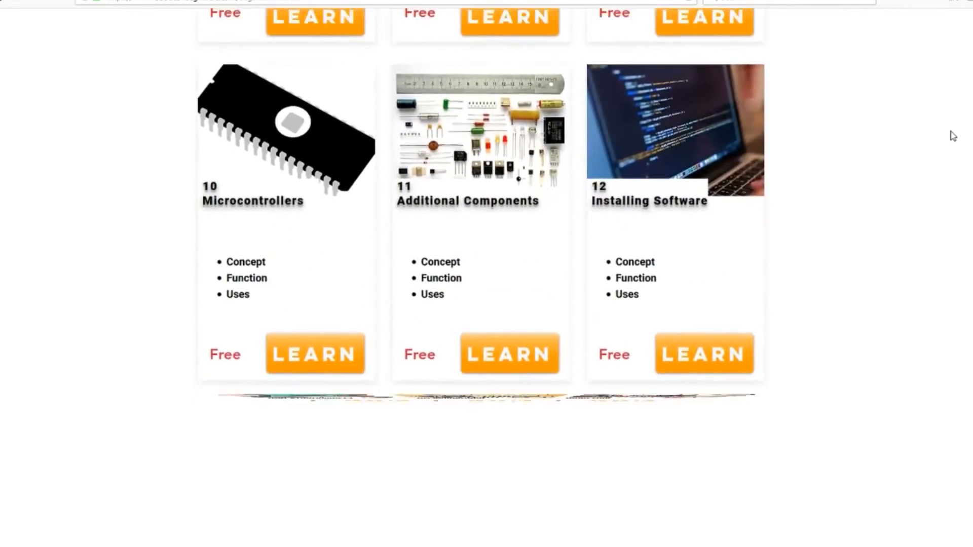
scroll(down, 3)
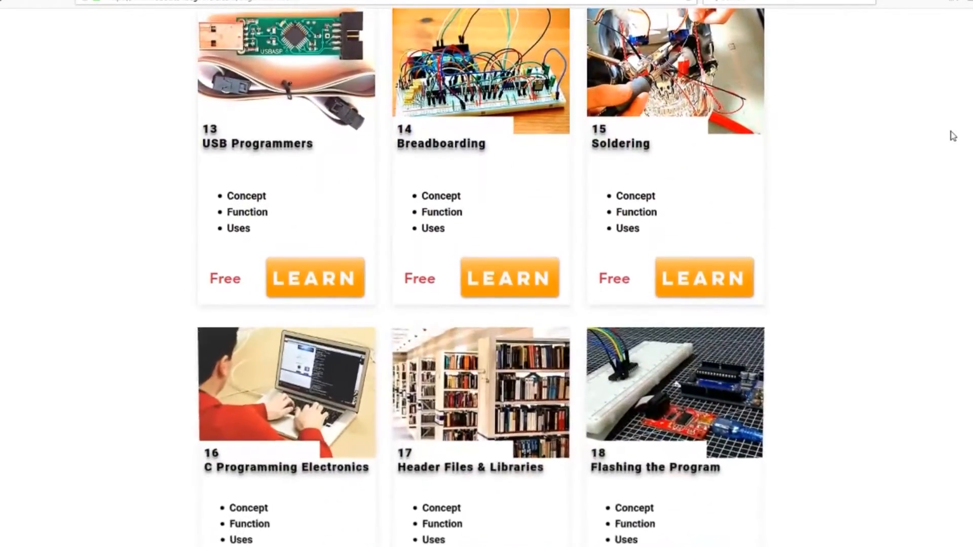
scroll(down, 3)
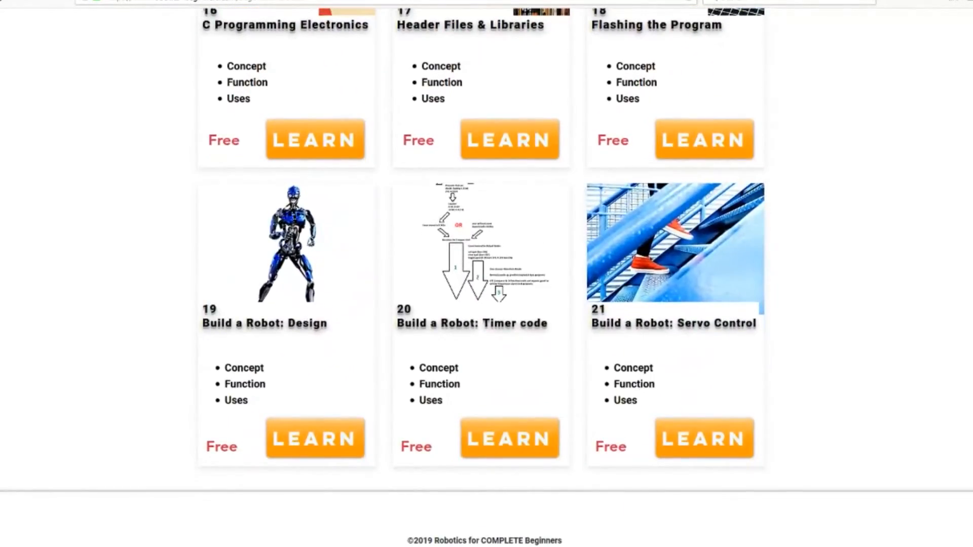
scroll(up, 3)
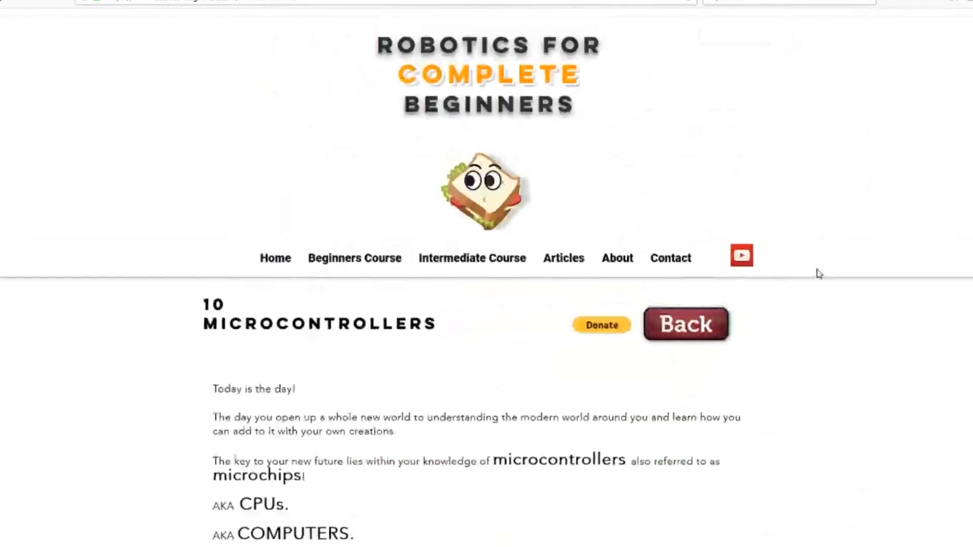
Step: Read down through the Microcontrollers lesson page
scroll(down, 3)
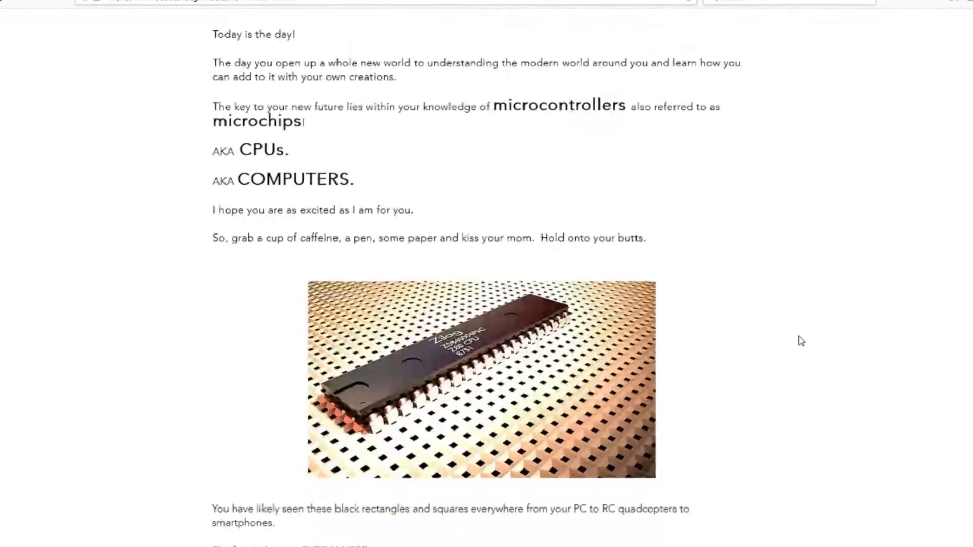
scroll(down, 3)
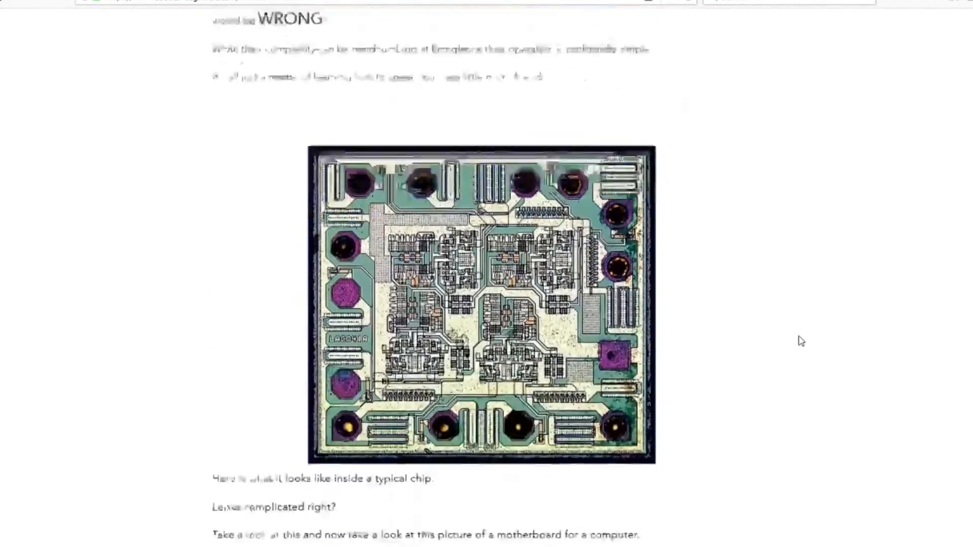
scroll(down, 3)
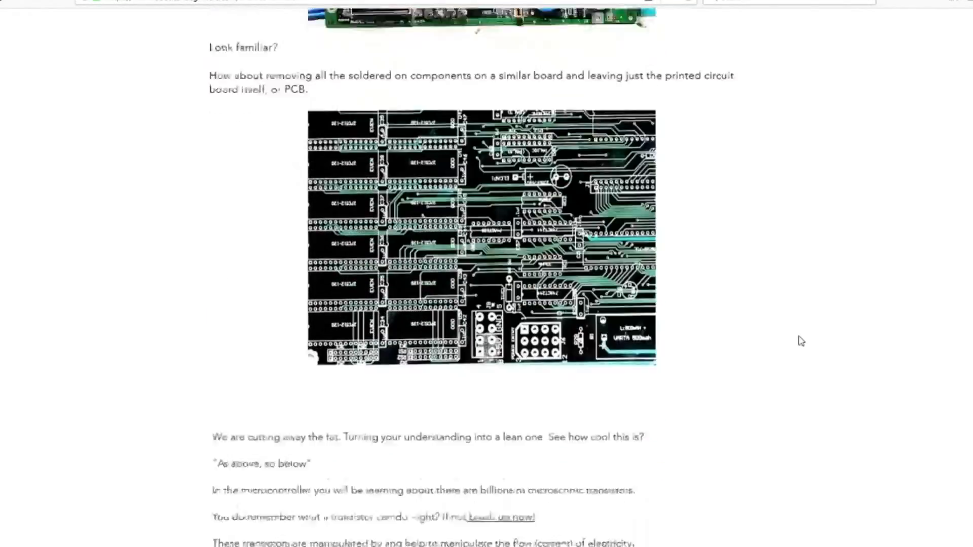
scroll(down, 3)
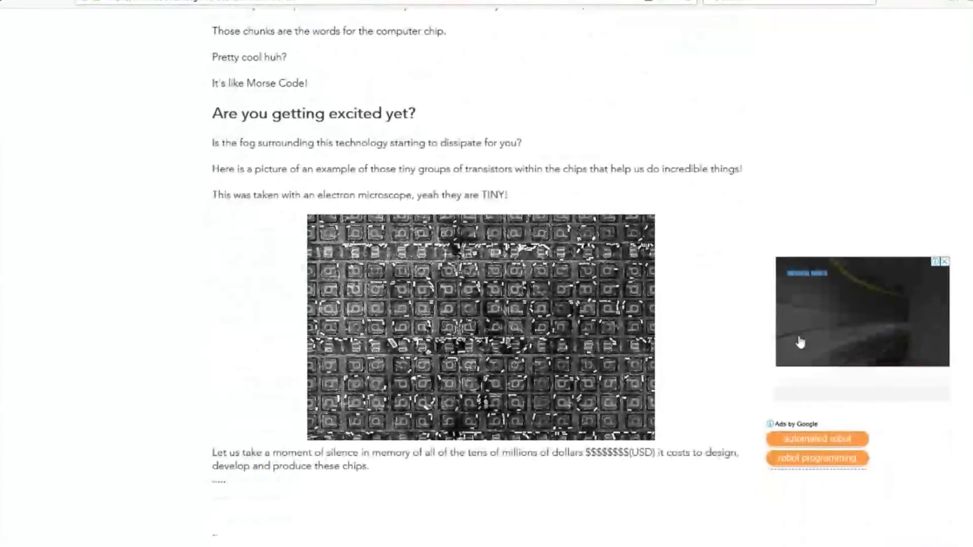
scroll(down, 3)
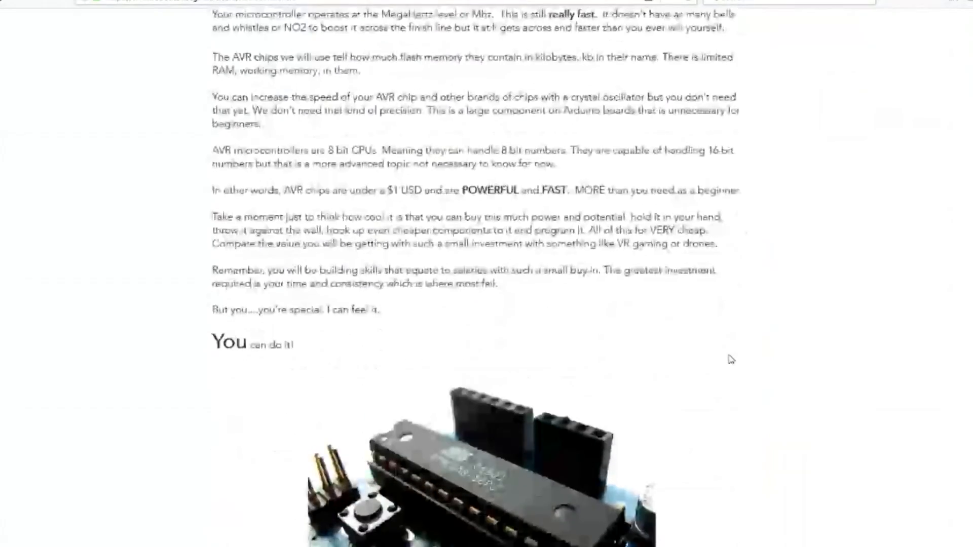
scroll(down, 3)
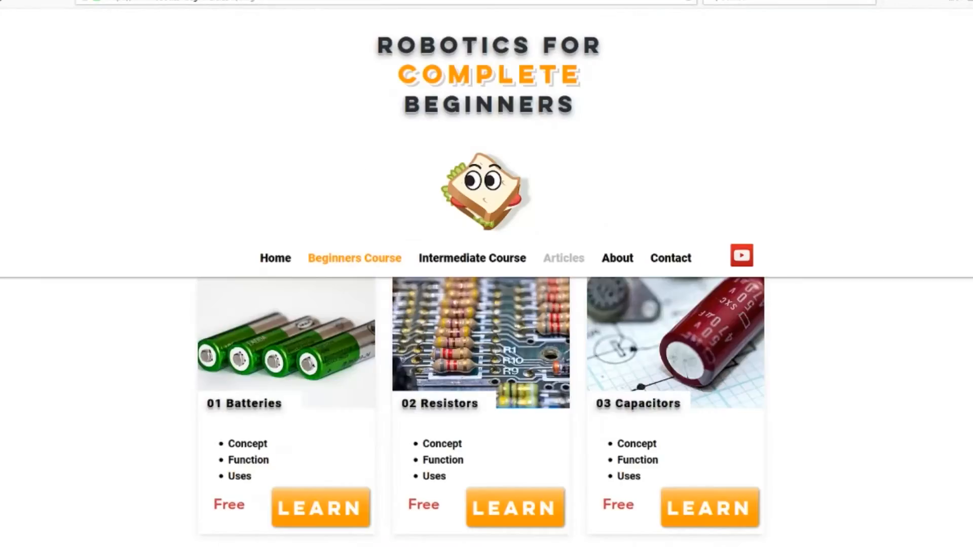
Step: From the Articles list, read the 'Smartphone Tech in 1960's, YES.' post on Bell Labs history
click(564, 258)
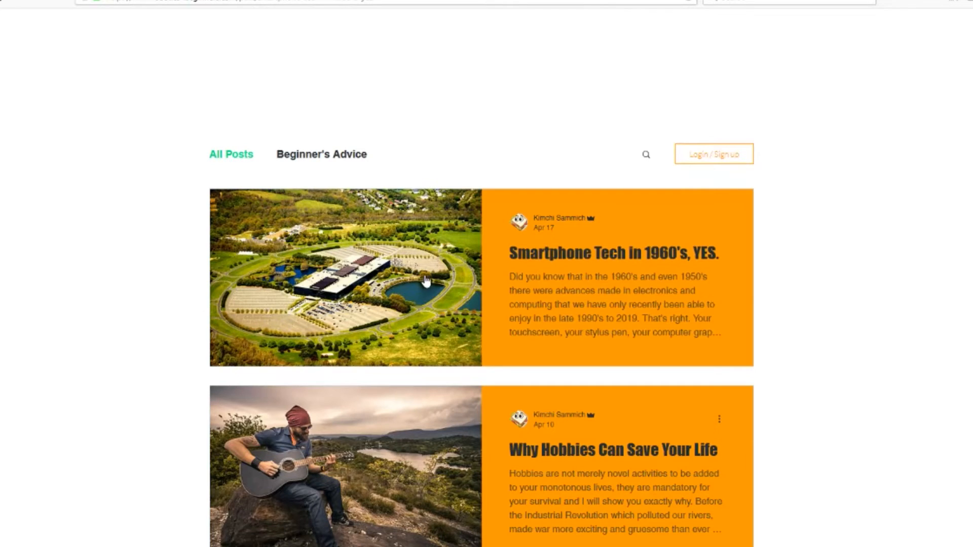
click(614, 253)
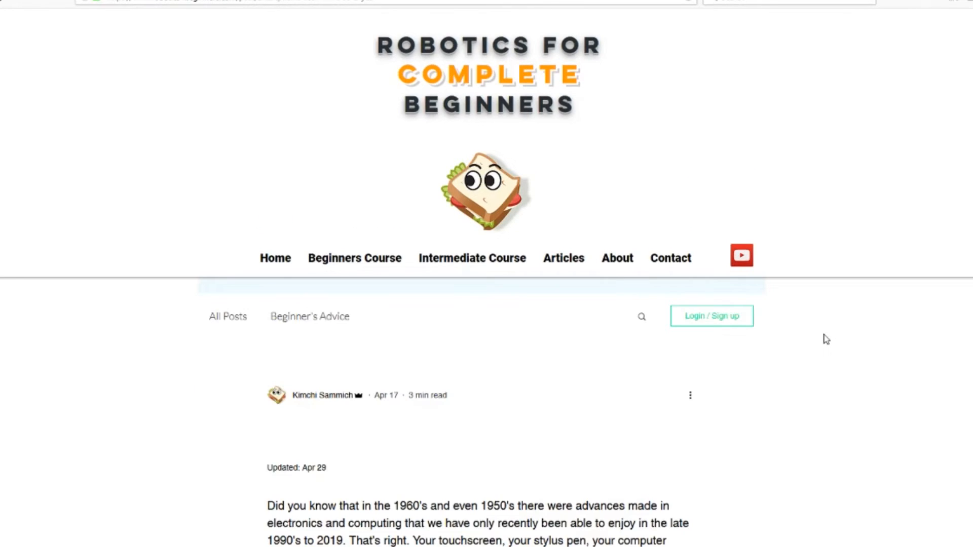
scroll(down, 3)
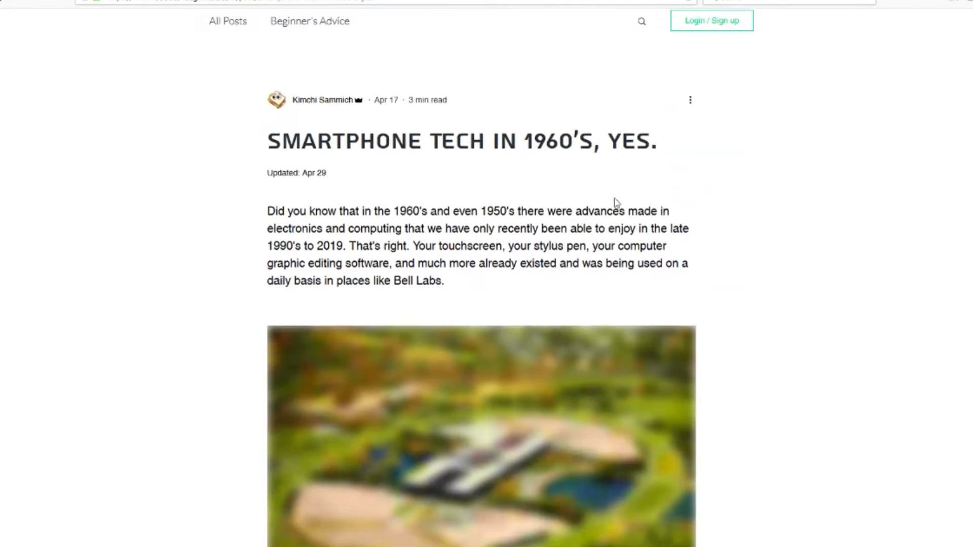
scroll(down, 3)
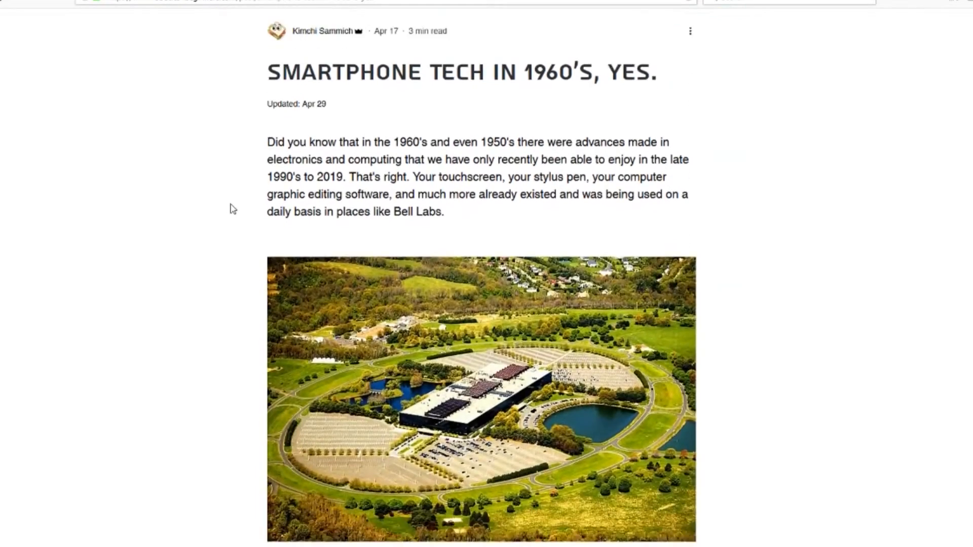
scroll(down, 3)
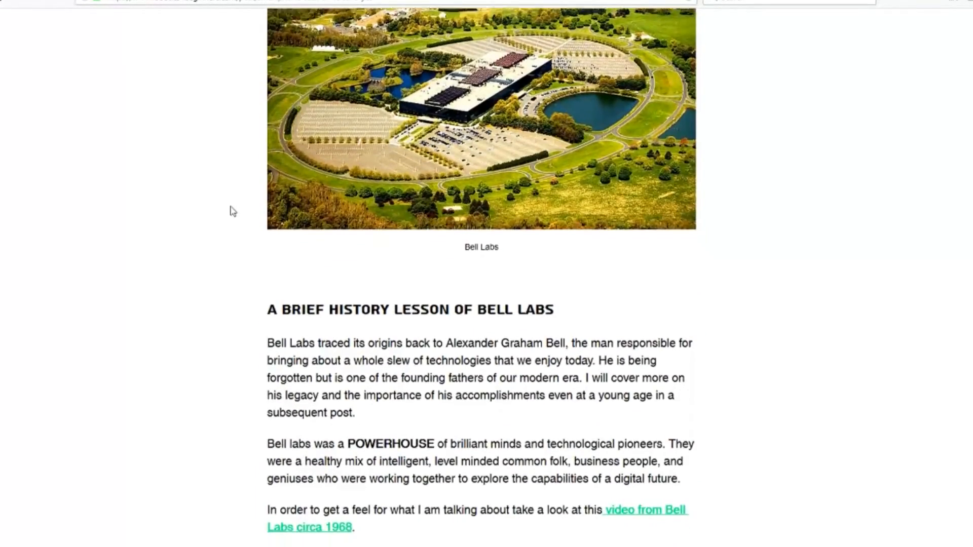
scroll(down, 3)
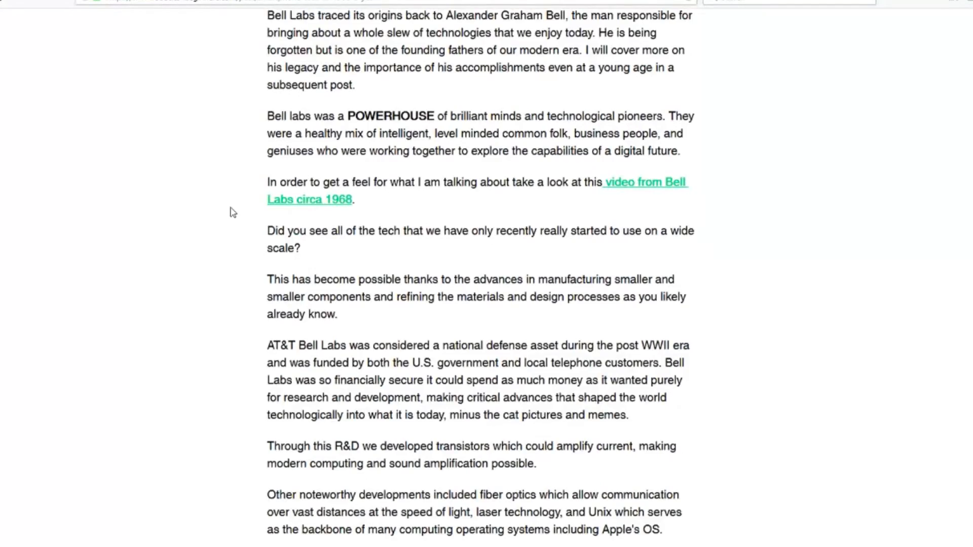
scroll(down, 3)
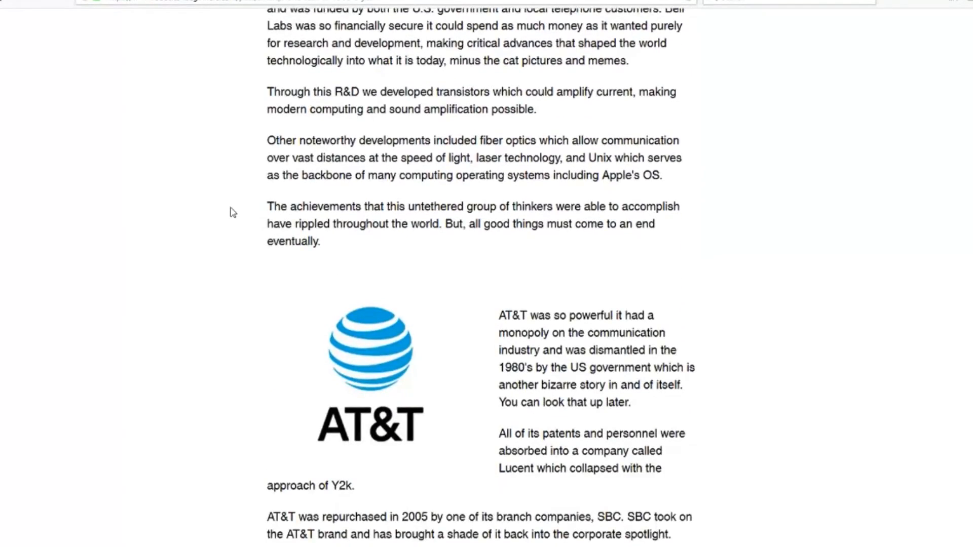
scroll(down, 3)
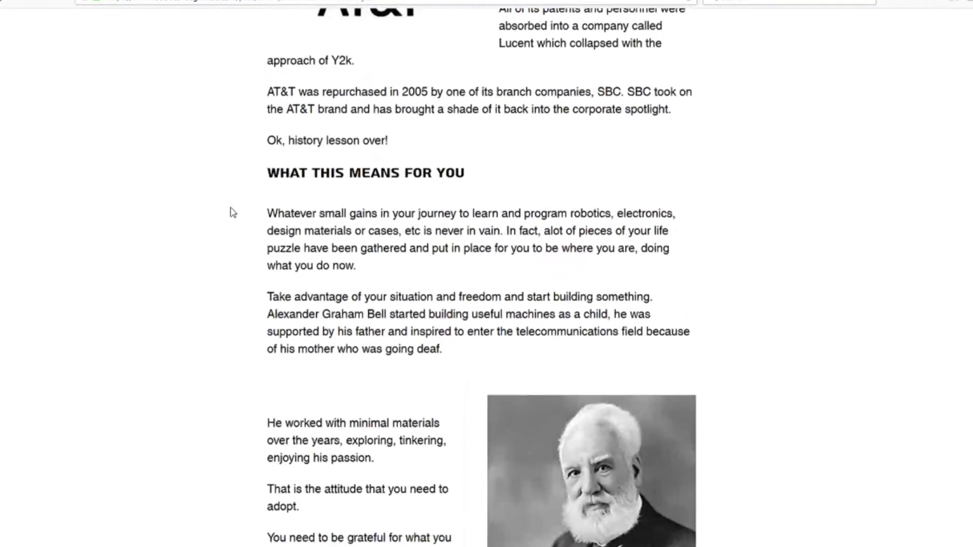
scroll(down, 3)
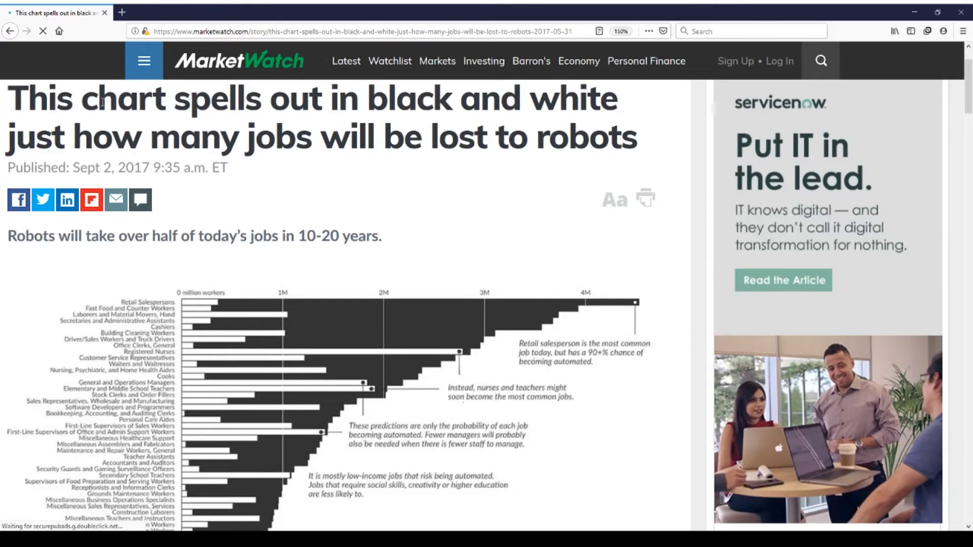
Step: Highlight the robots-and-jobs headline, then the publish date and subheading
drag(9, 98, 325, 108)
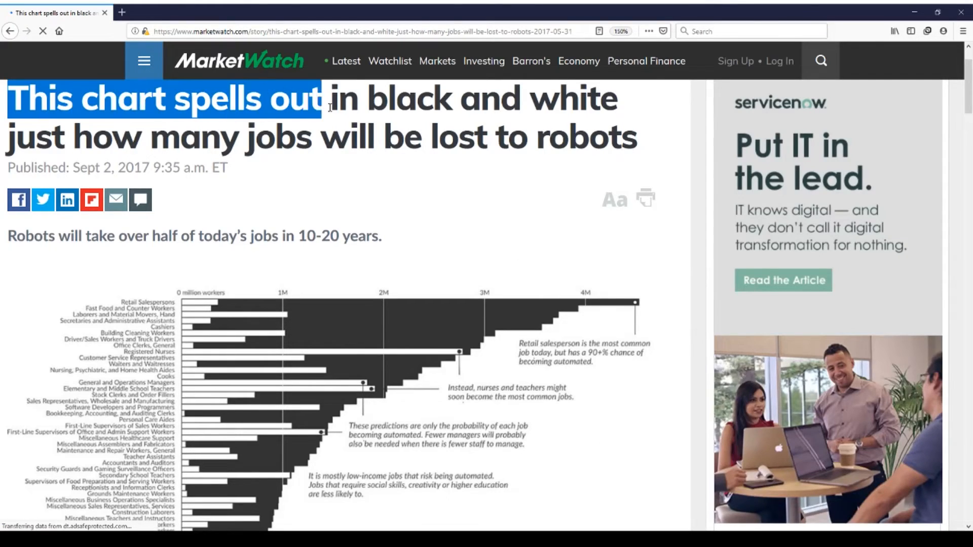
drag(328, 100, 626, 99)
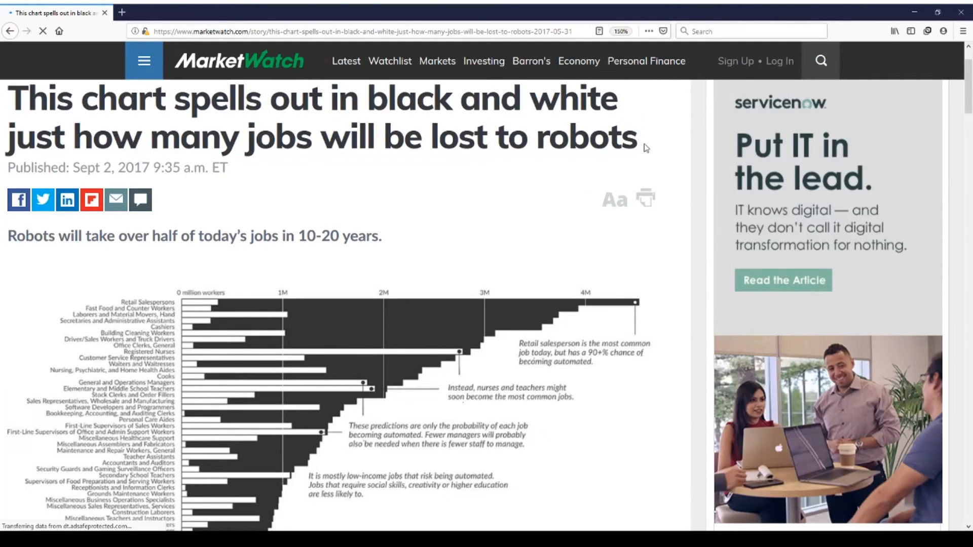
scroll(down, 3)
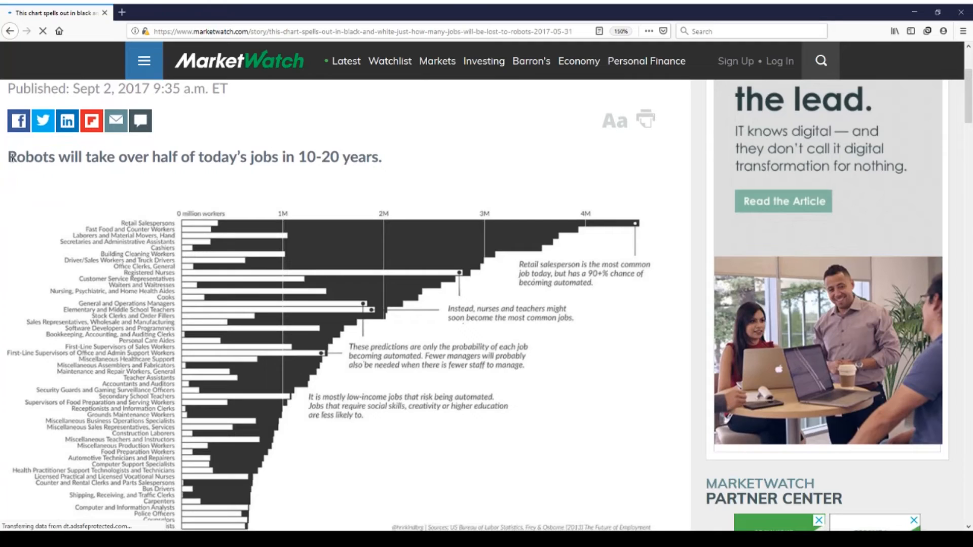
drag(9, 88, 390, 160)
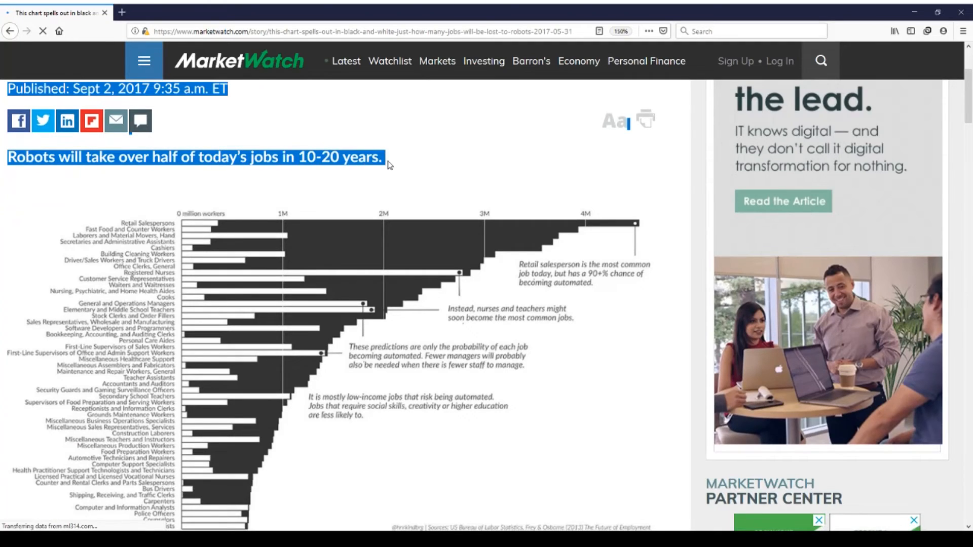
Step: Scroll past the automation chart into the Henrik Lindberg paragraphs and shrink the page zoom
scroll(down, 3)
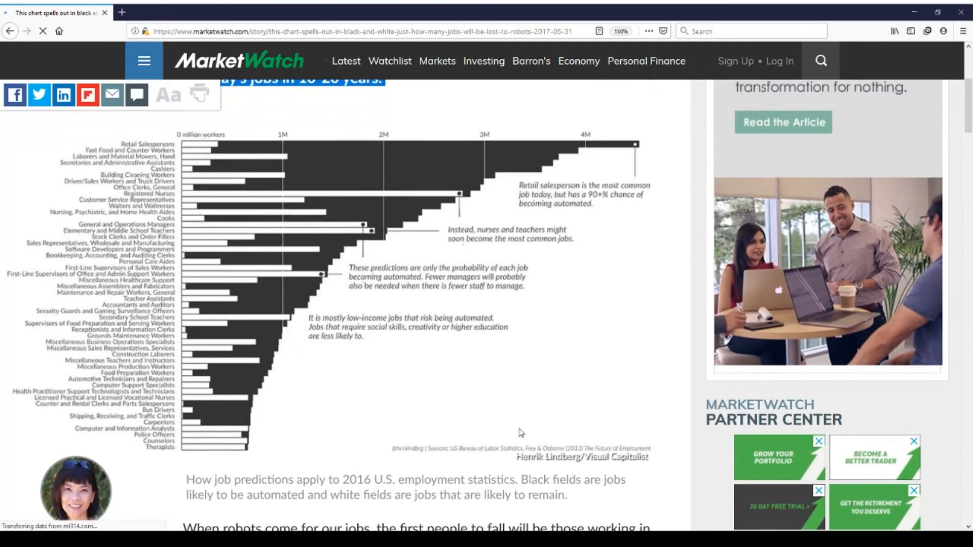
scroll(down, 3)
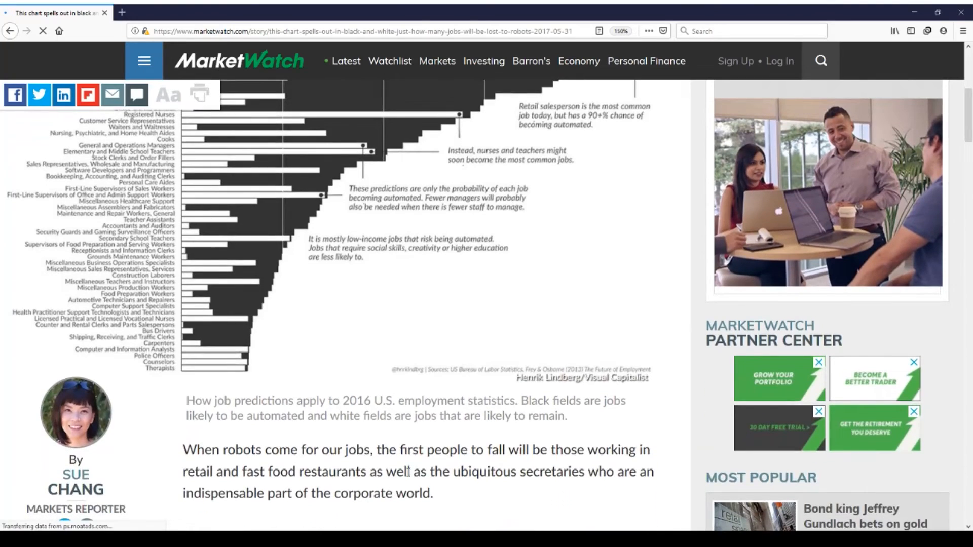
scroll(down, 3)
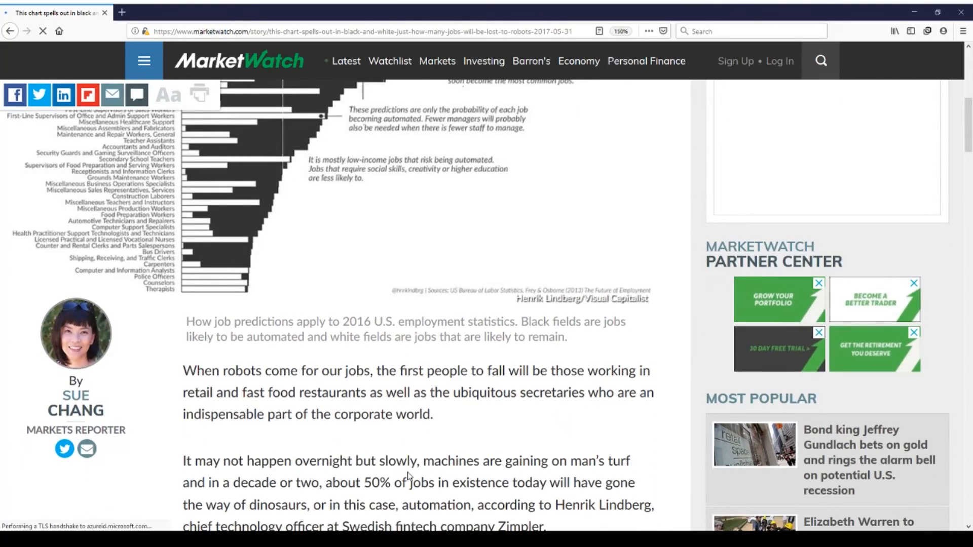
click(622, 30)
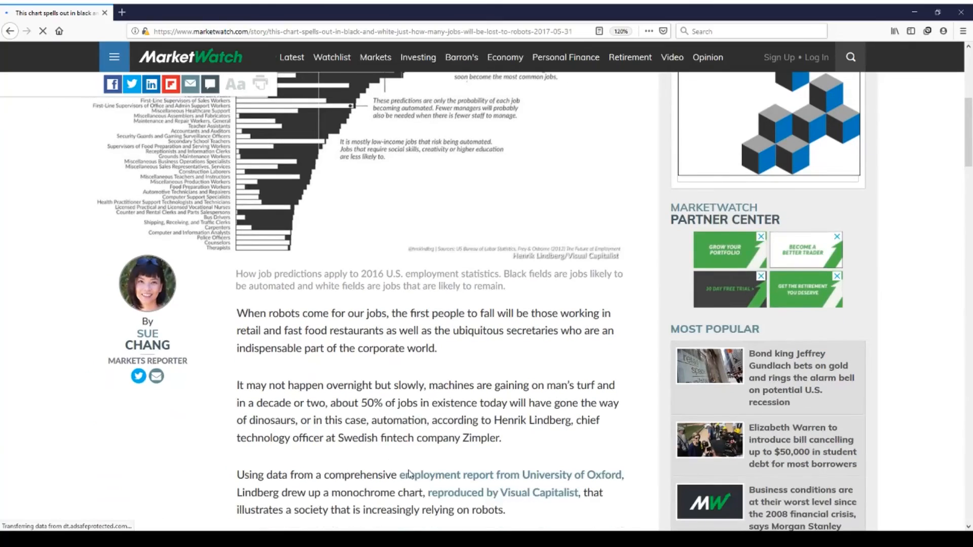